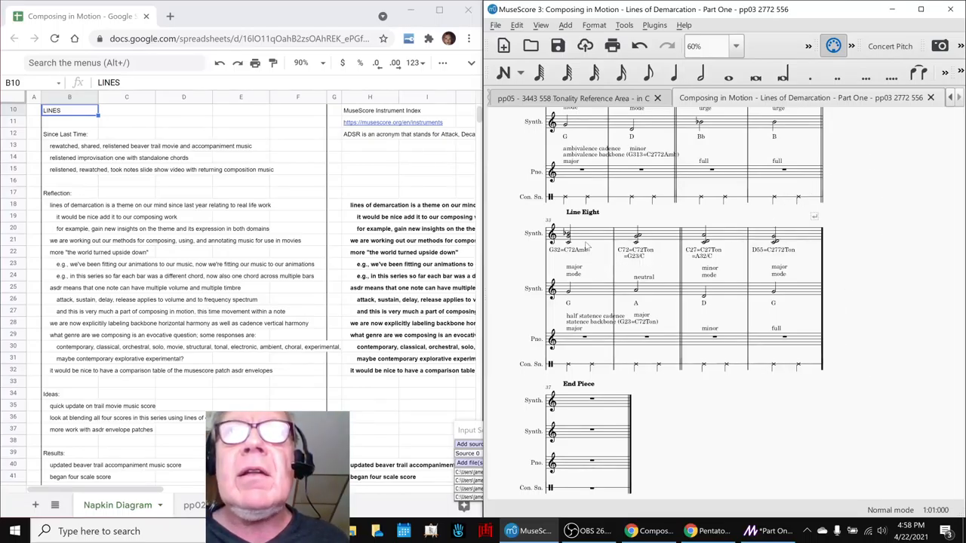
mouse_move(527, 272)
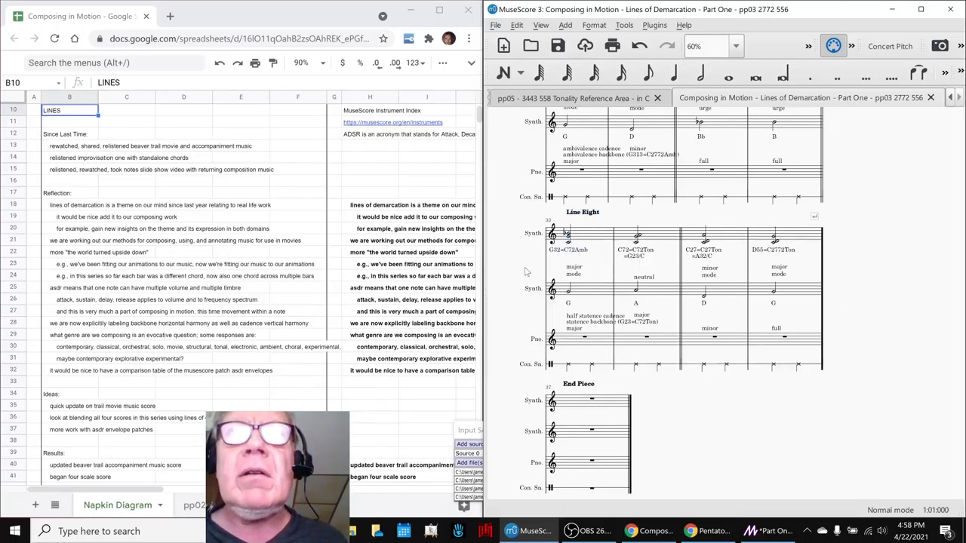
Return to the score's opening, with its title section and the Line One chords and annotations
click(556, 233)
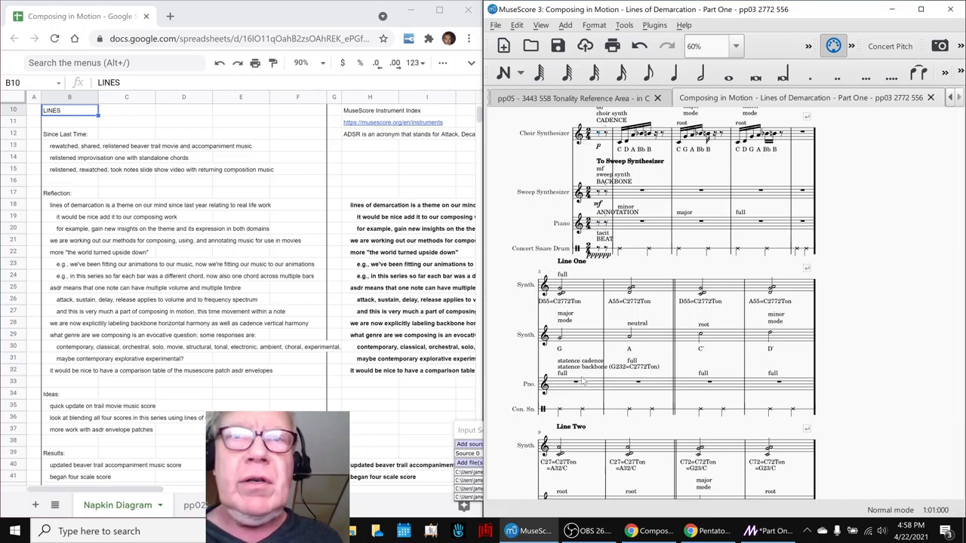
click(590, 530)
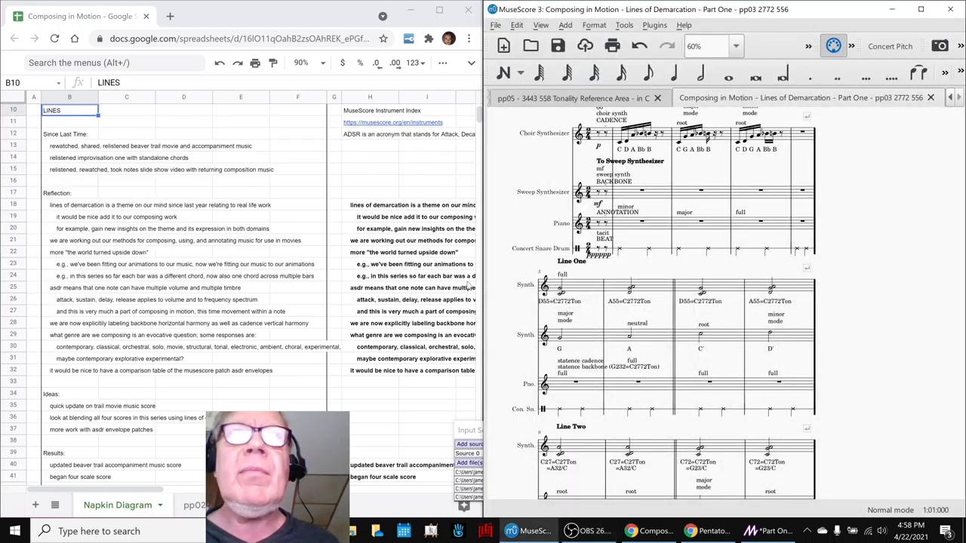
click(377, 205)
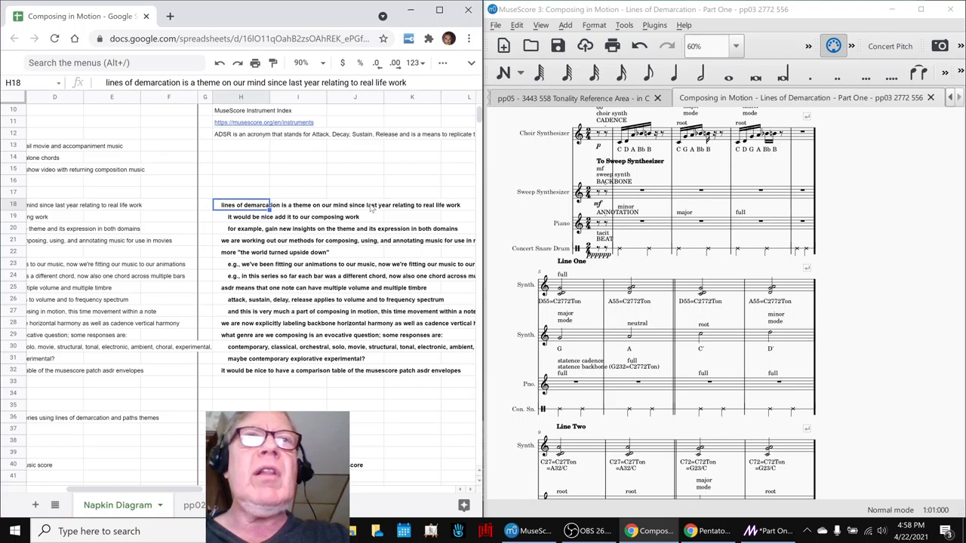
click(241, 216)
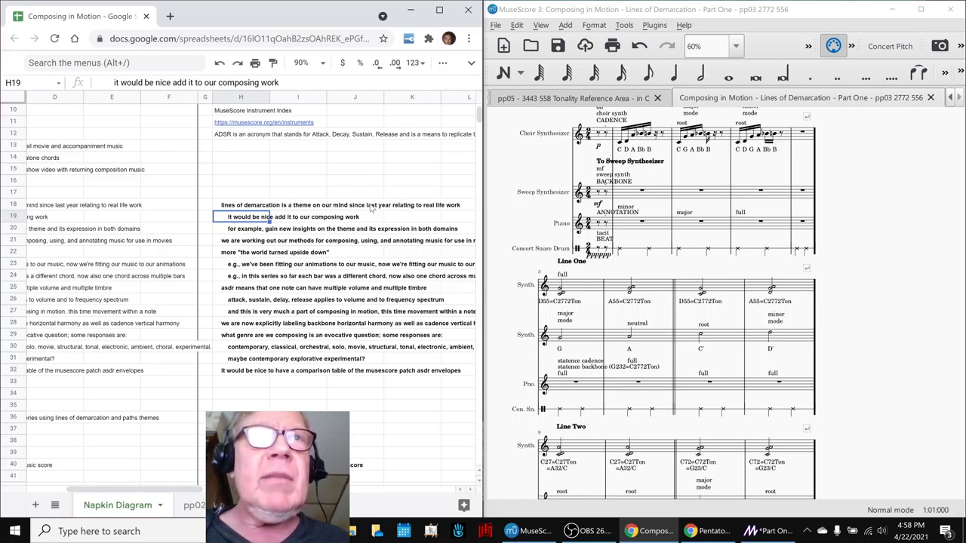
click(264, 240)
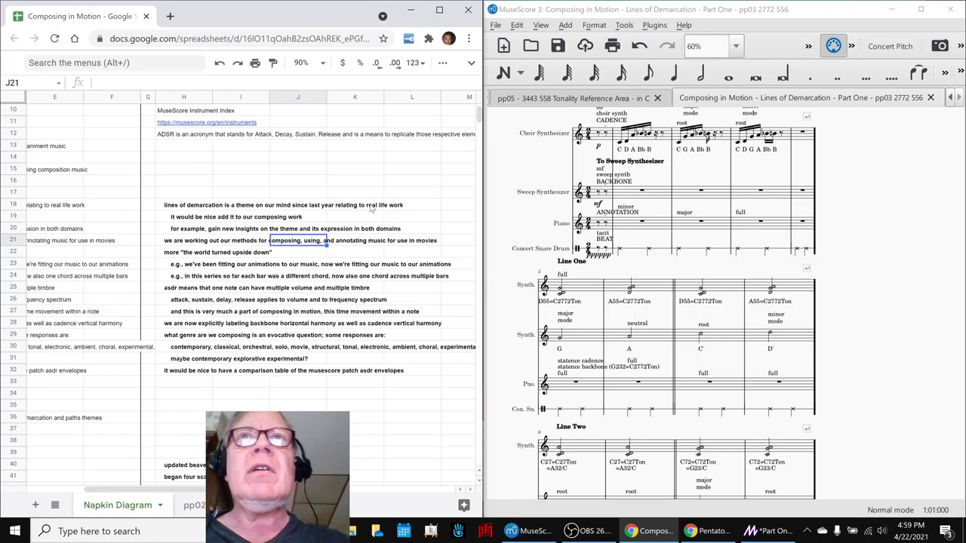
click(183, 252)
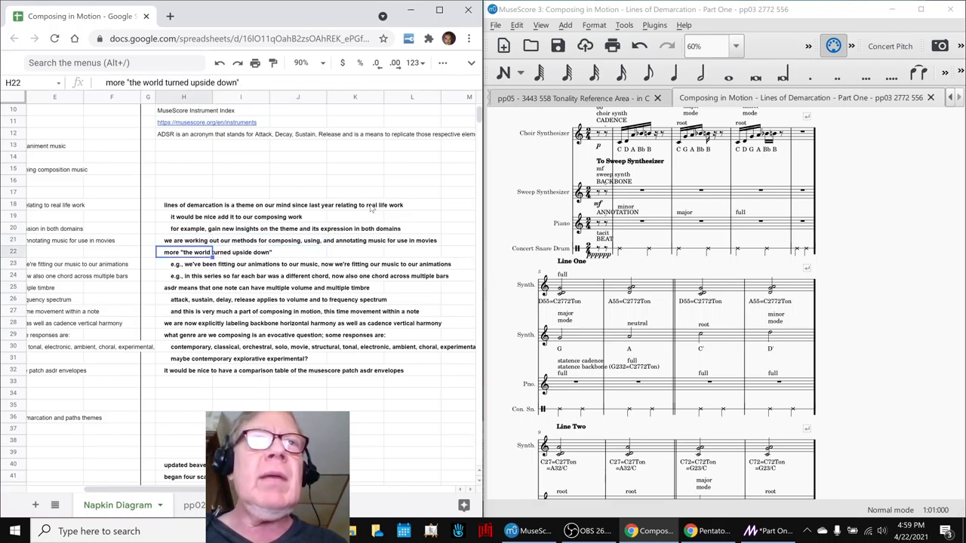
click(184, 264)
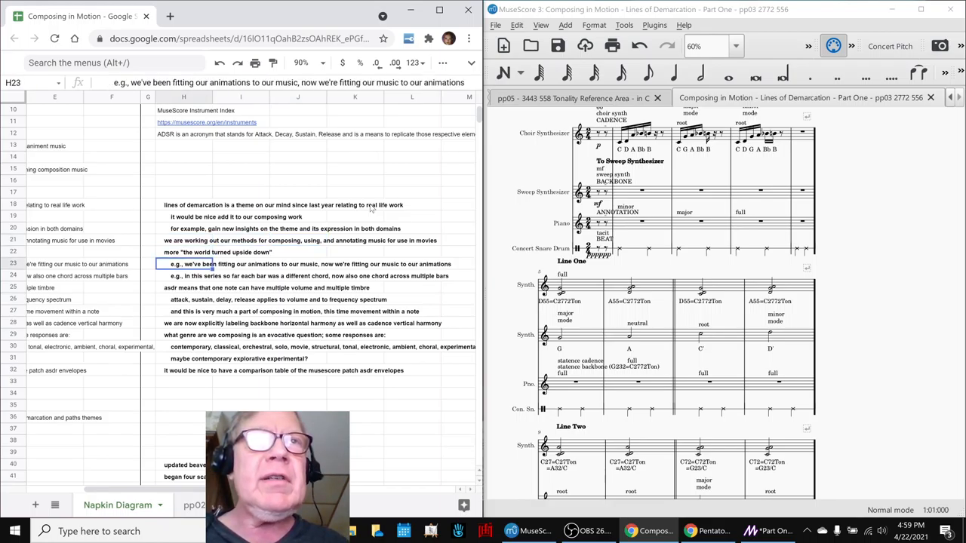
click(212, 252)
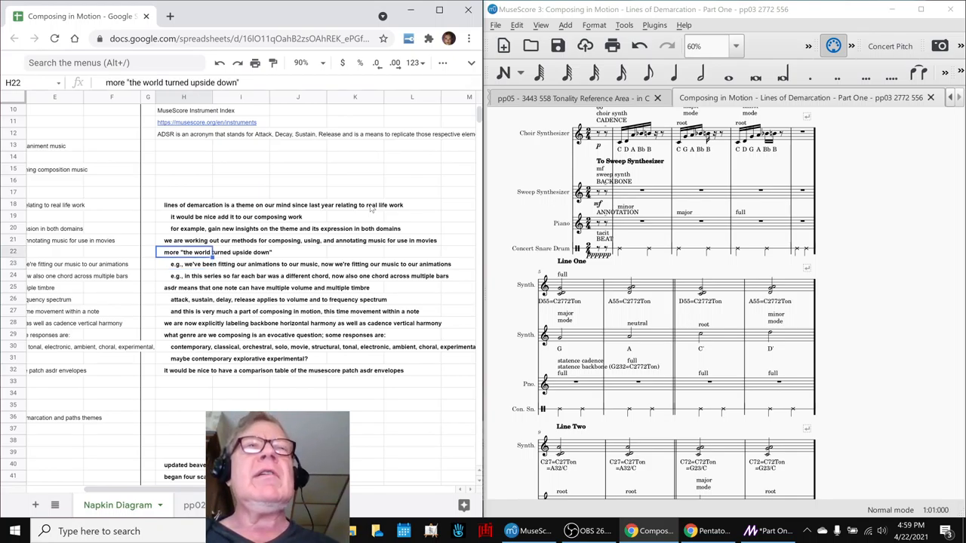
click(183, 264)
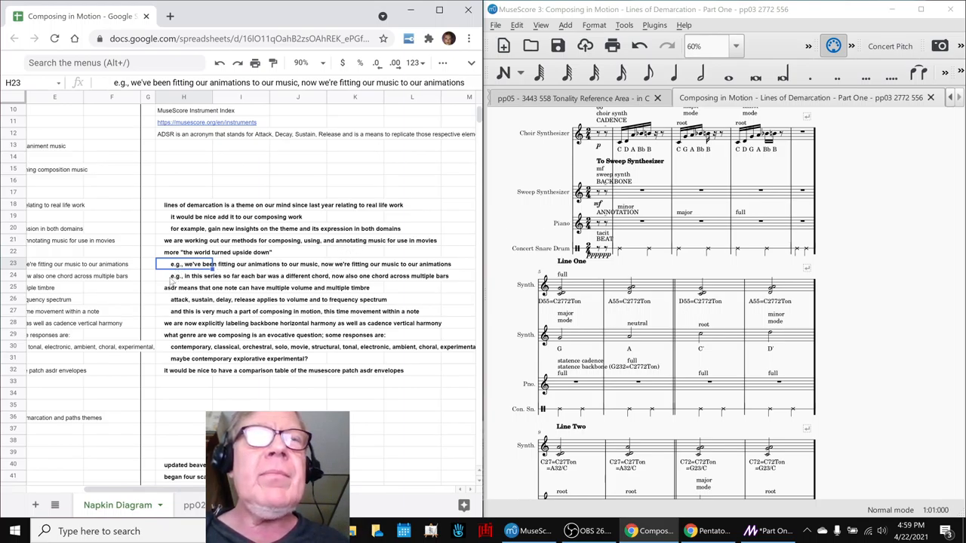
click(183, 287)
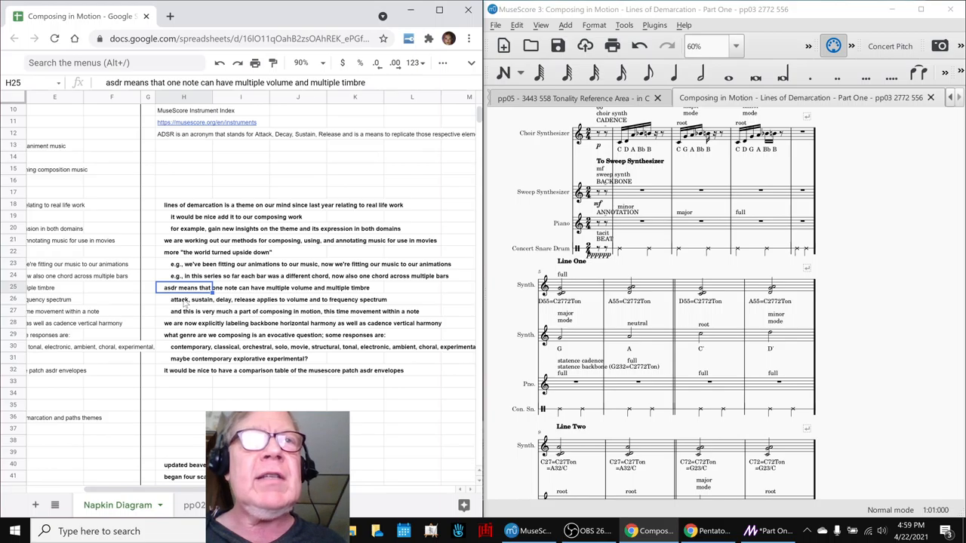
click(183, 133)
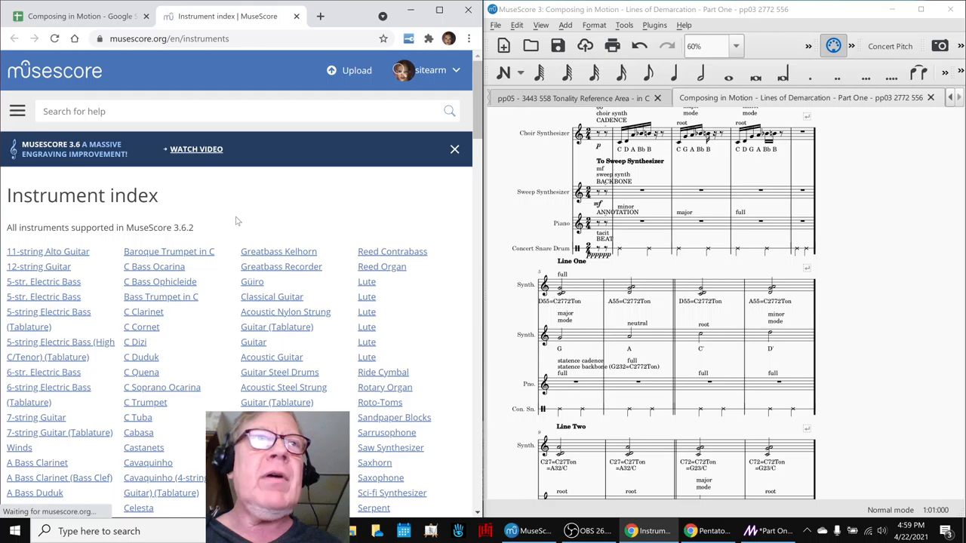
scroll(down, 3)
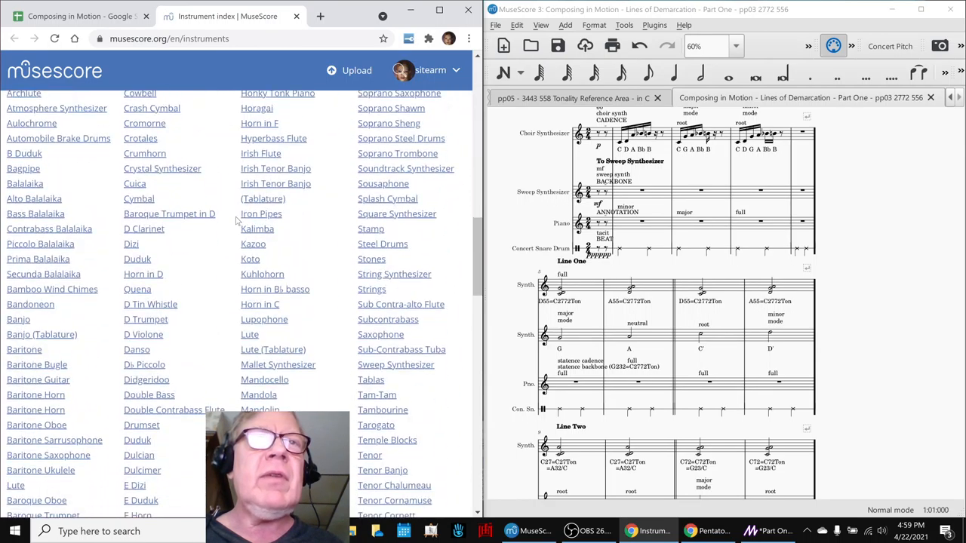
scroll(down, 3)
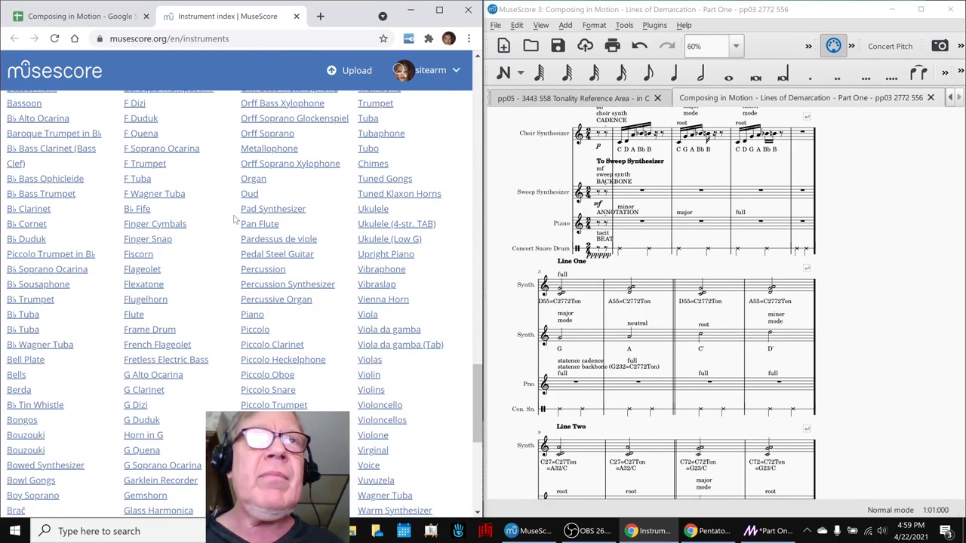
scroll(up, 3)
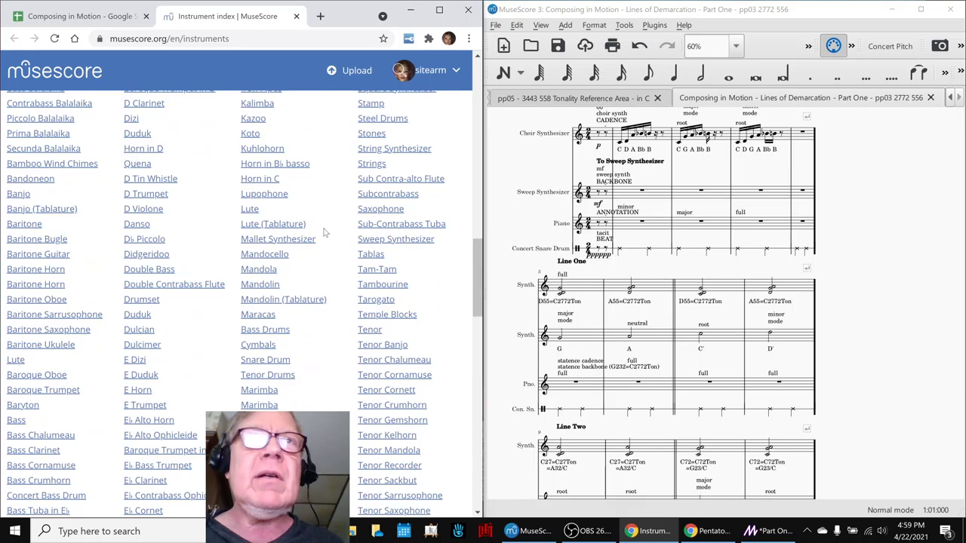
scroll(up, 3)
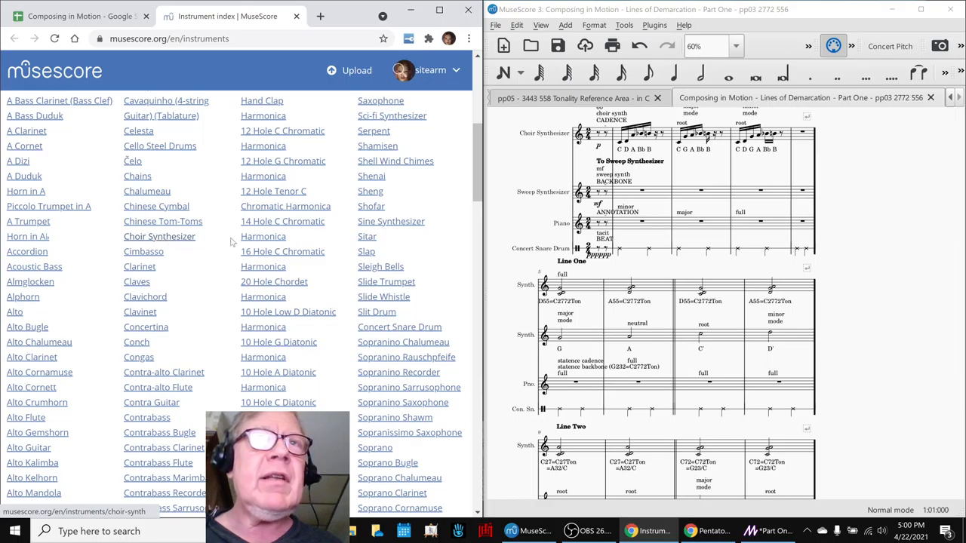
scroll(down, 3)
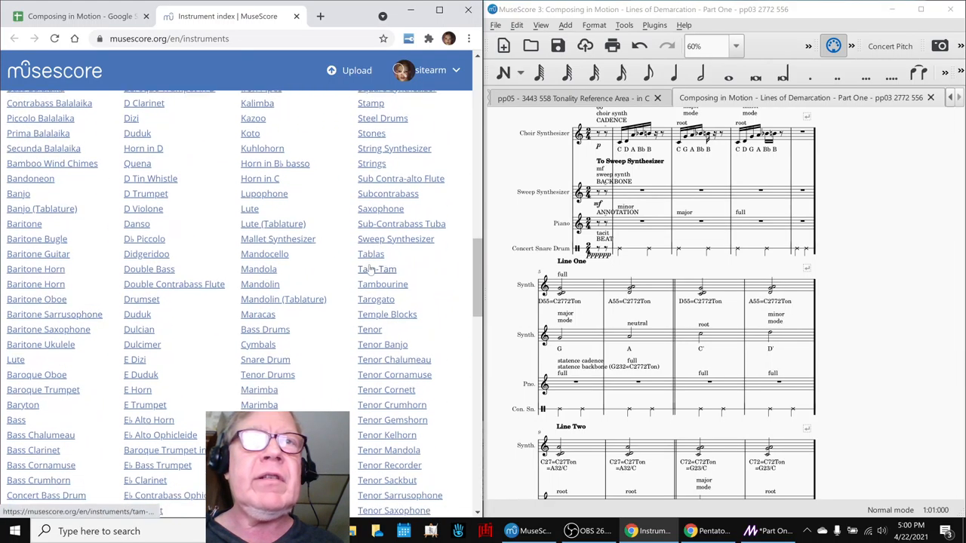
mouse_move(395, 238)
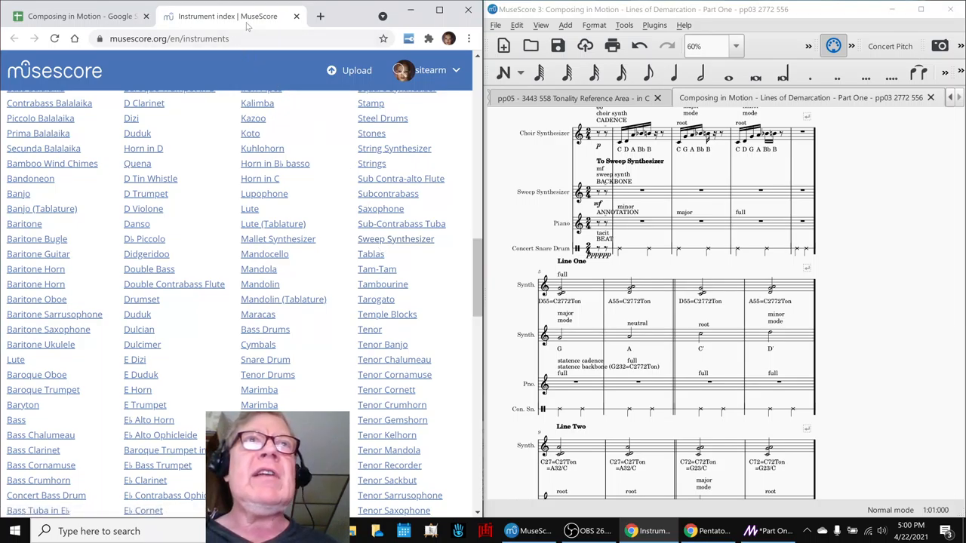
click(83, 15)
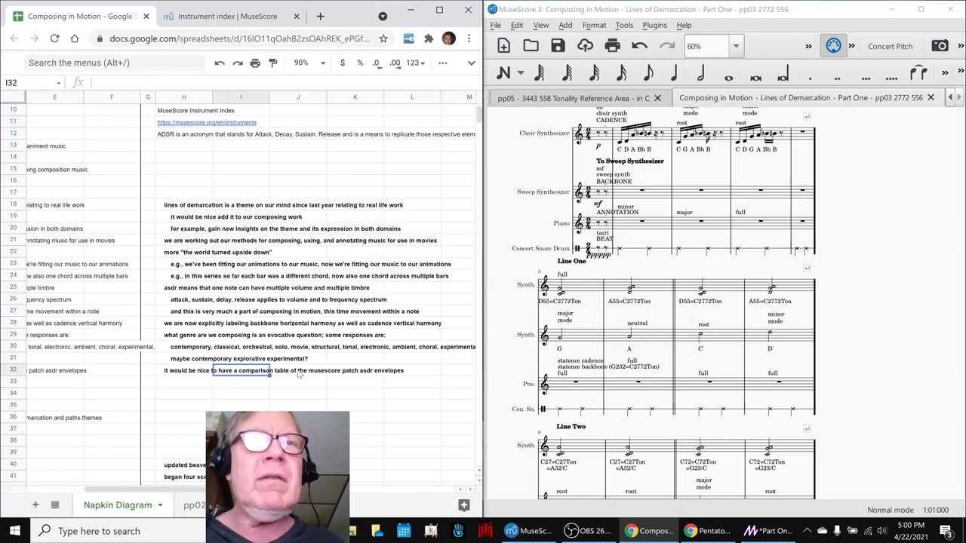
click(181, 370)
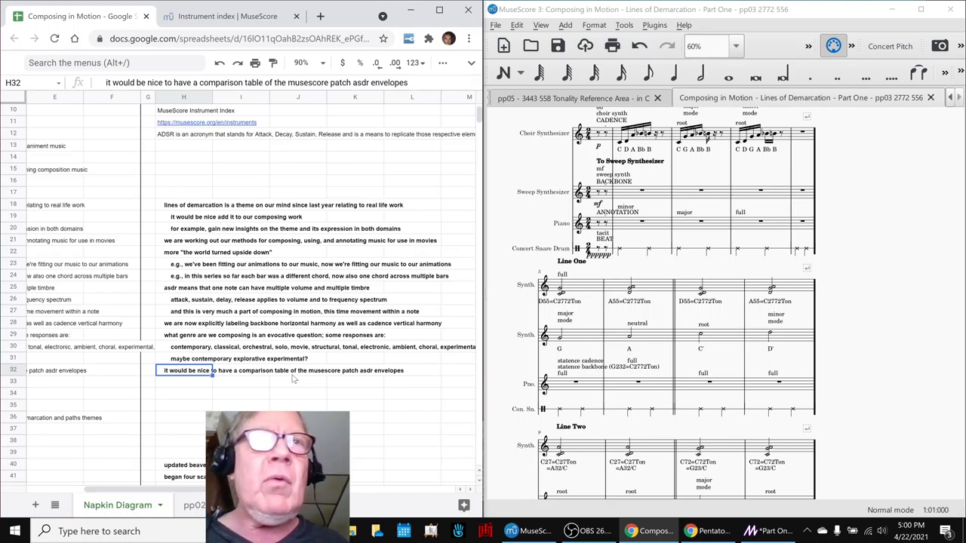
click(188, 347)
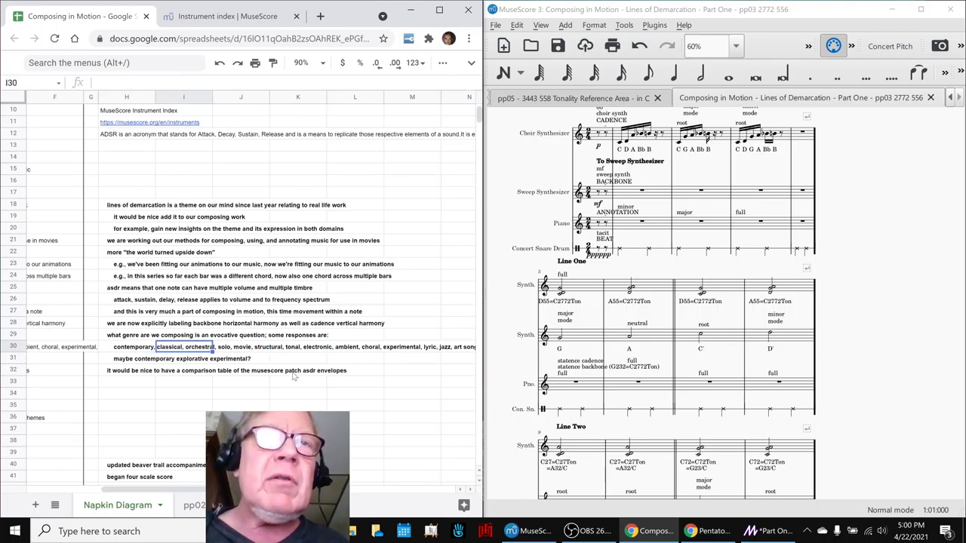
click(241, 347)
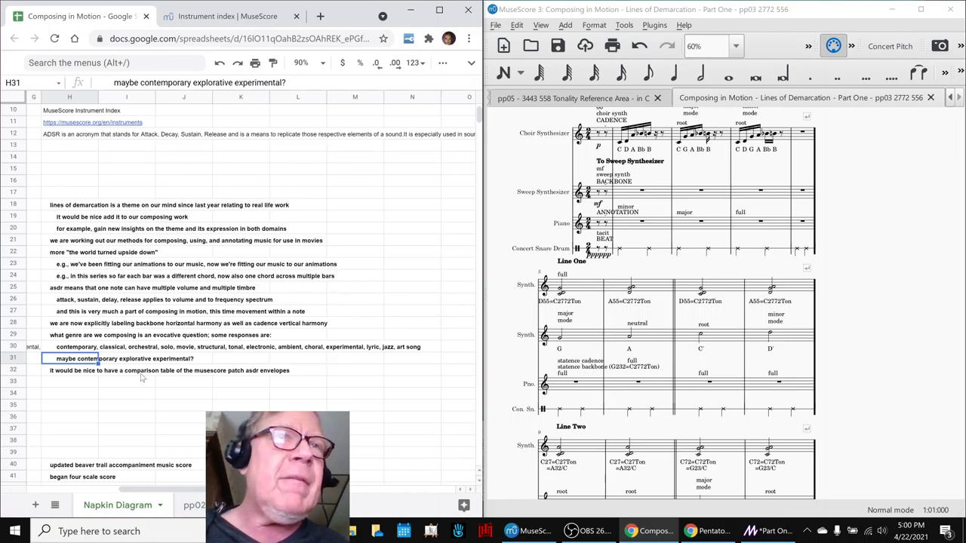
click(76, 371)
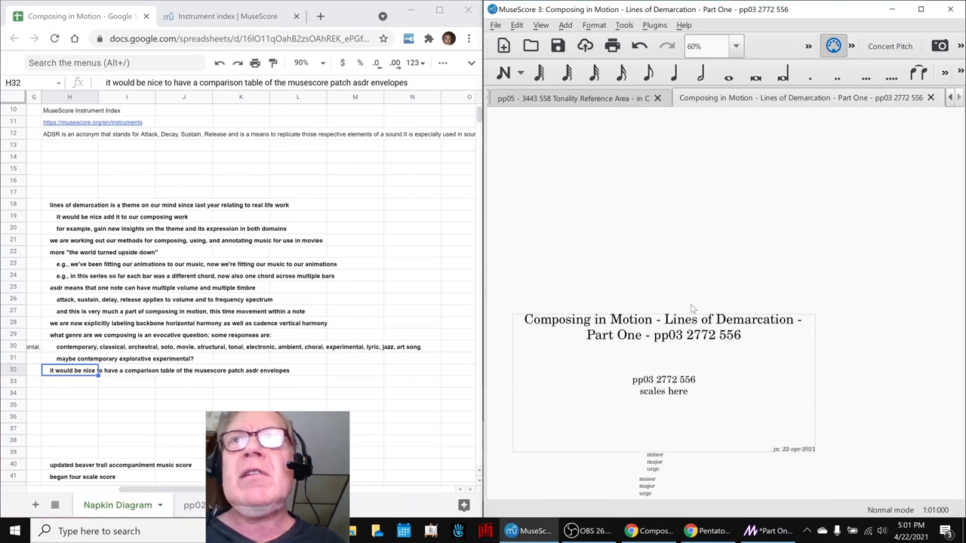
Add a 'lines of demarcation part one' note beside the pp03 2772 556 row
click(661, 327)
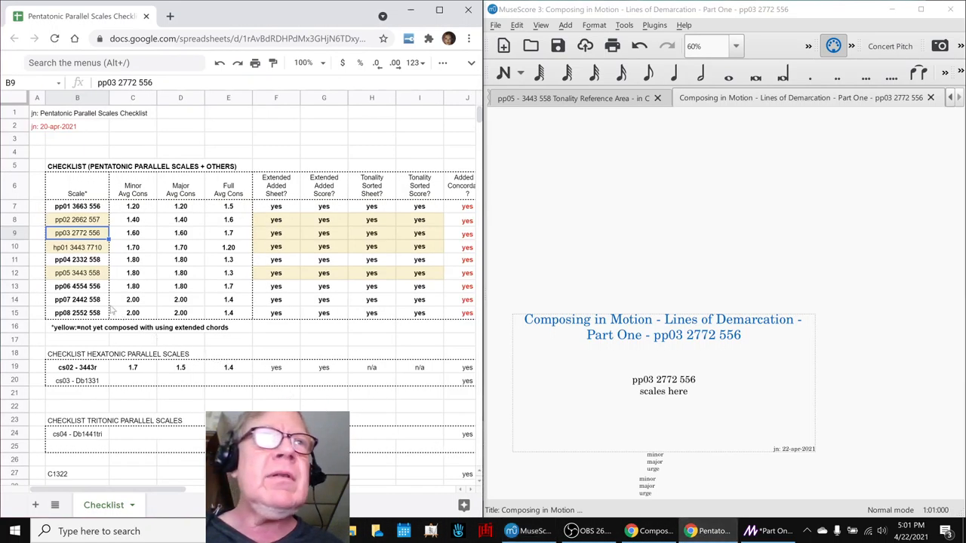
click(132, 232)
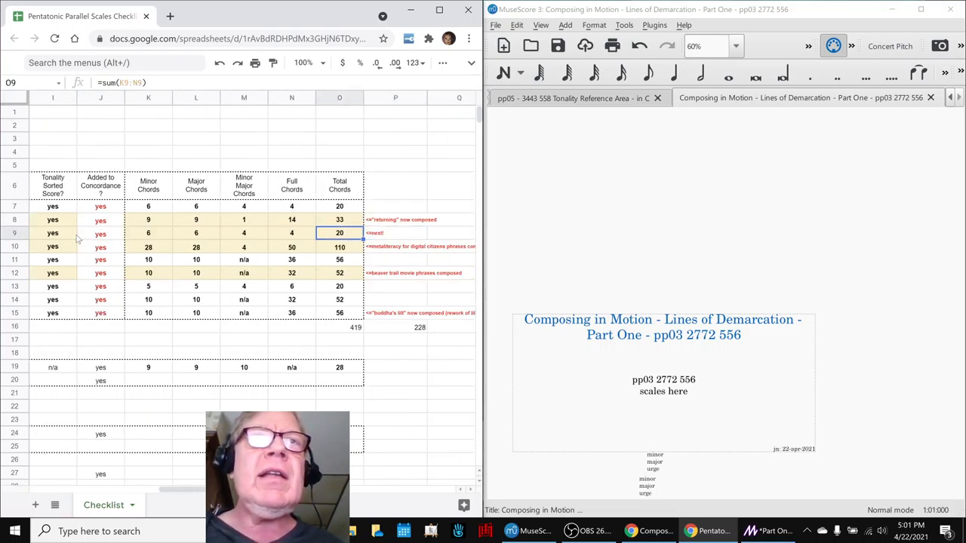
click(396, 232)
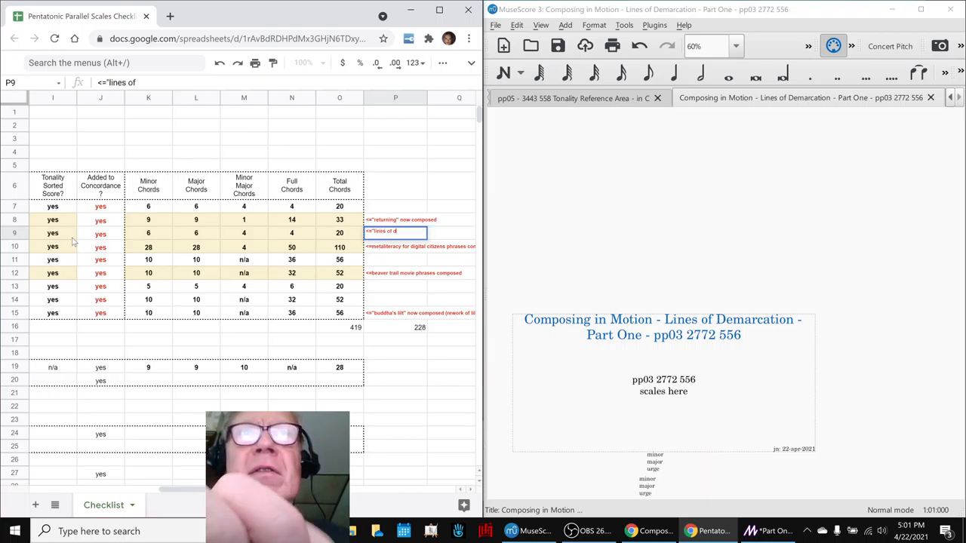
text(emarcation part one")
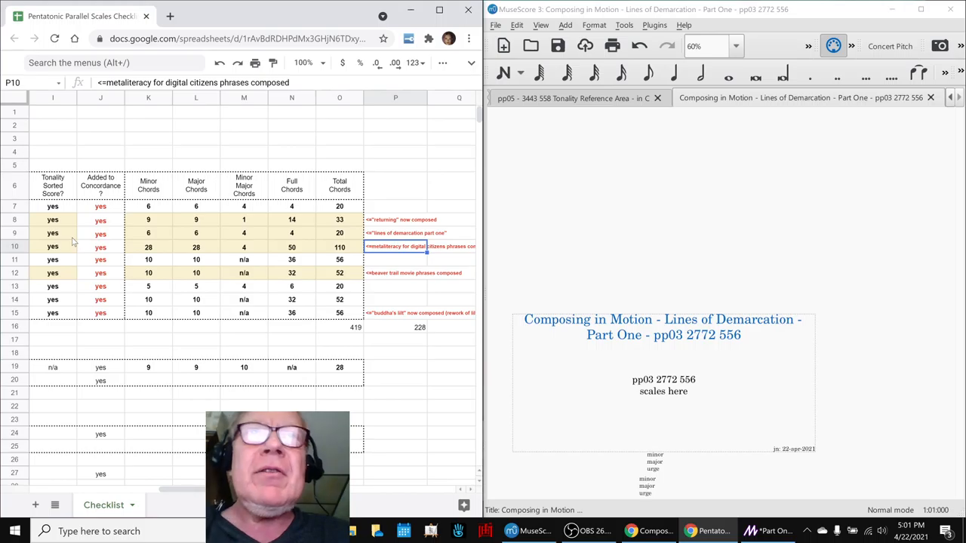
click(396, 232)
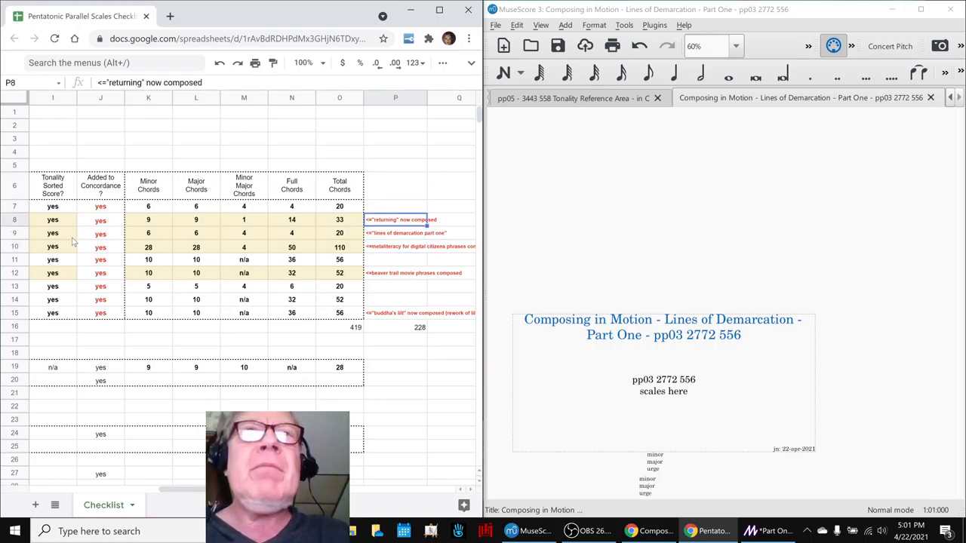
click(395, 272)
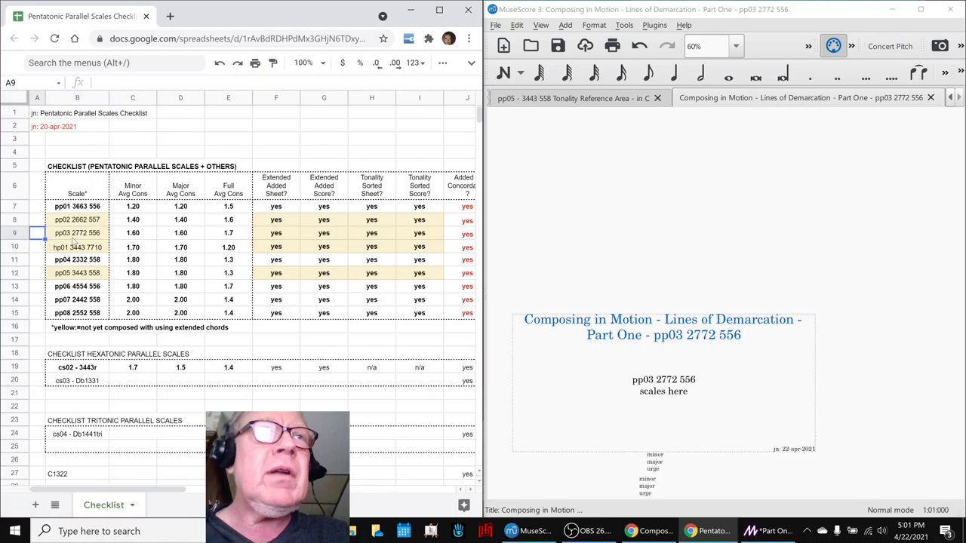
Select the pp03 2772 556 scale and bring up the pp05 3443 558 tonality reference score
click(76, 232)
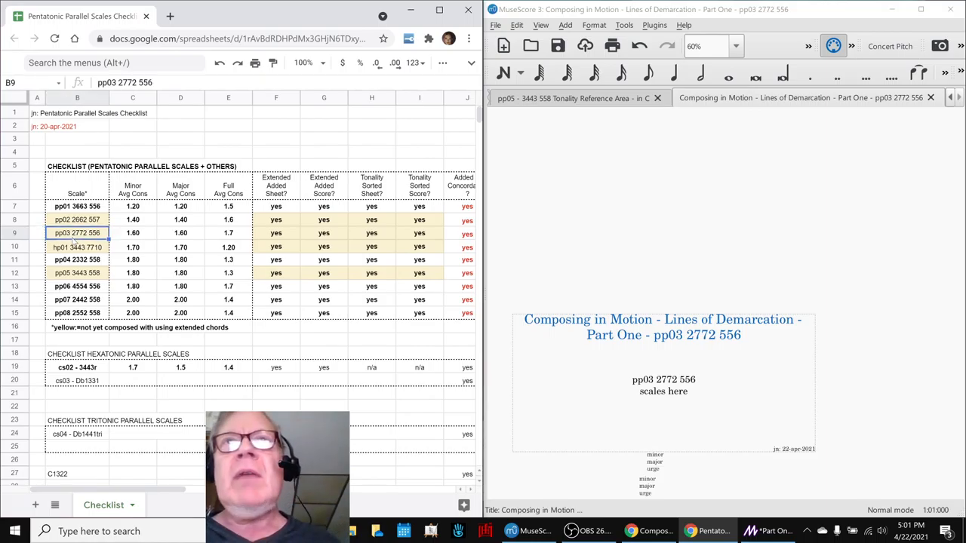
click(570, 98)
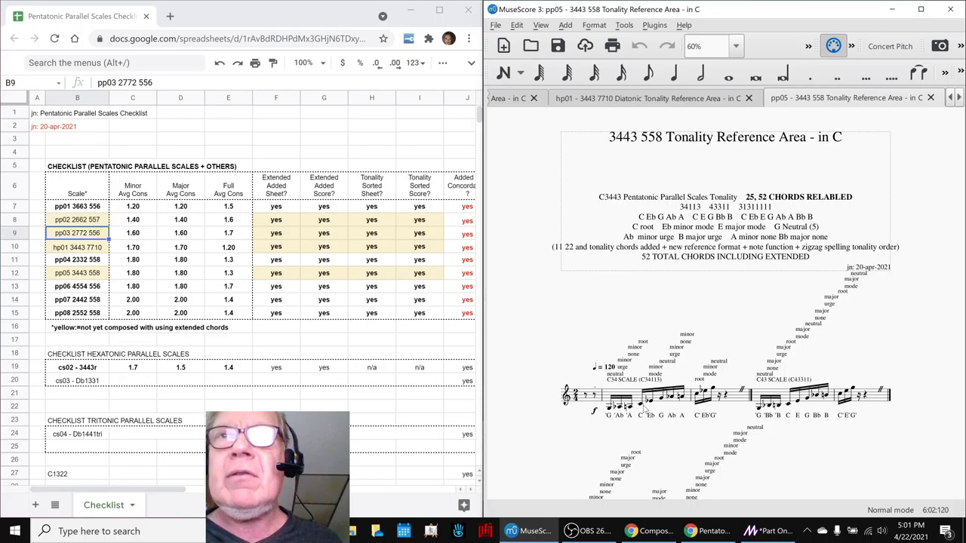
mouse_move(782, 301)
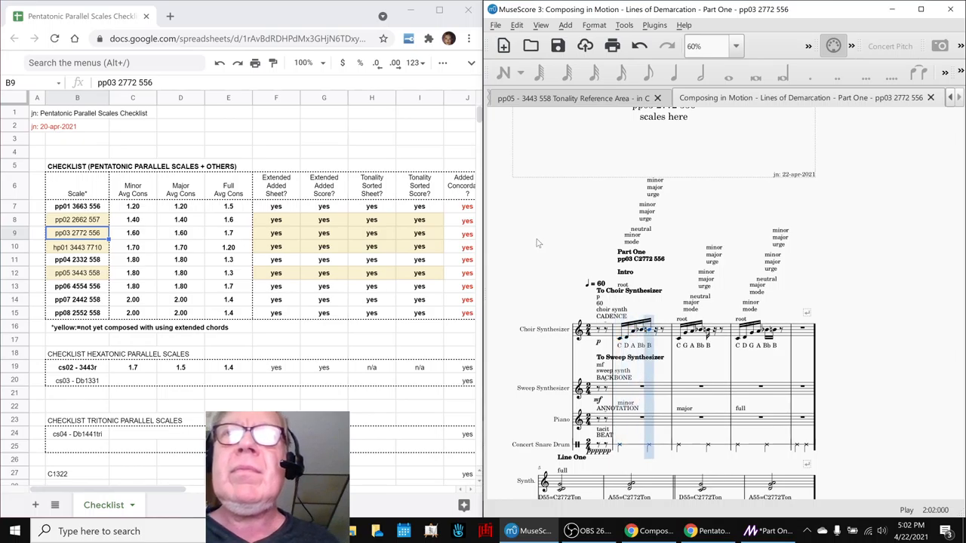
Play the Composing in Motion score from Line One onward into Lines Two and Three
scroll(down, 3)
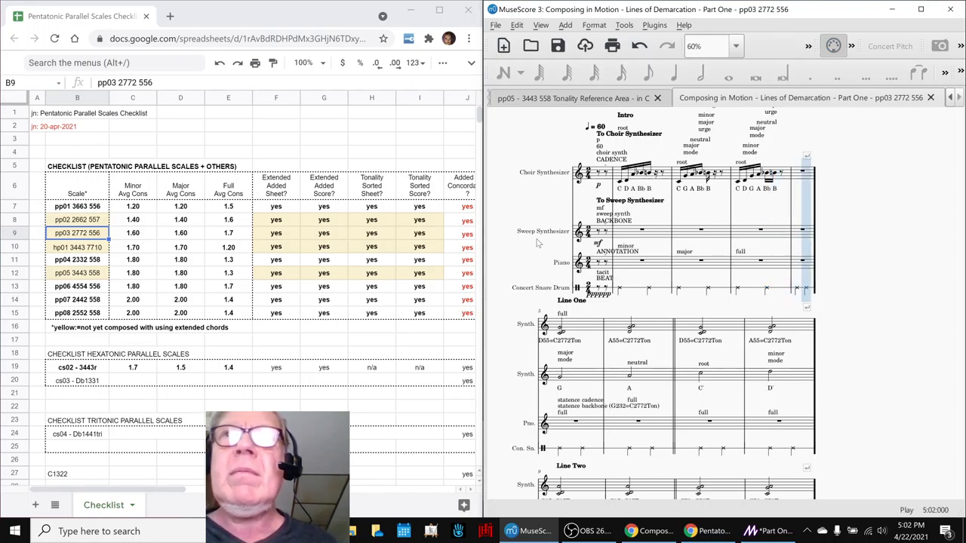
scroll(down, 3)
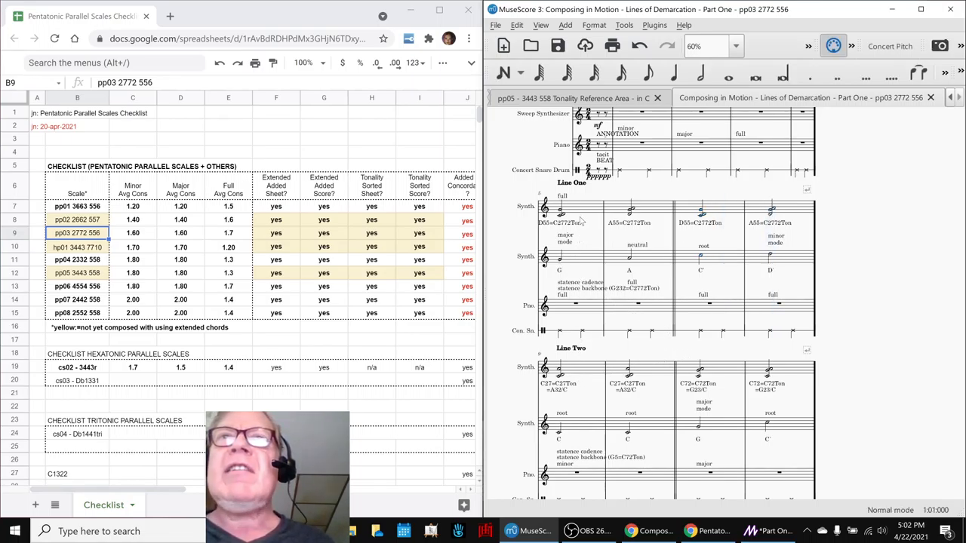
click(551, 211)
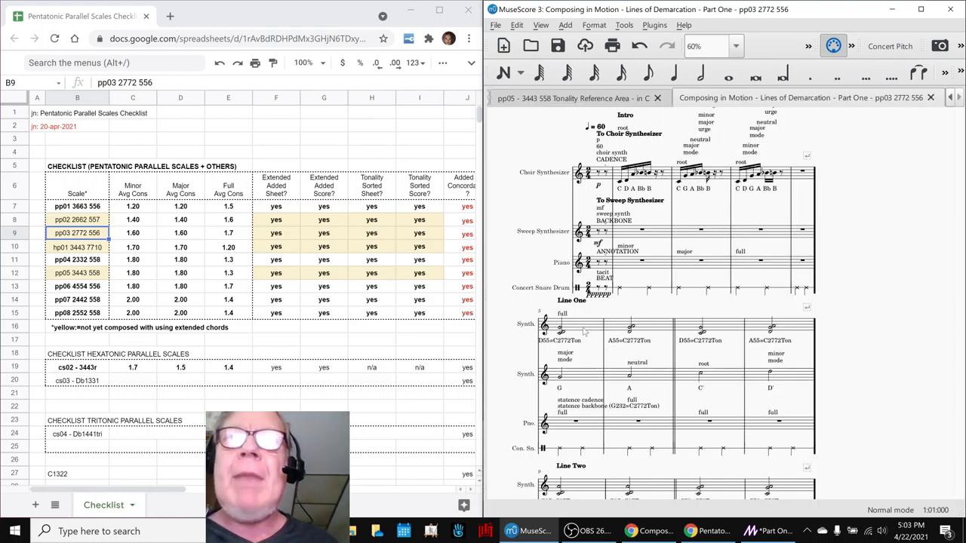
click(566, 328)
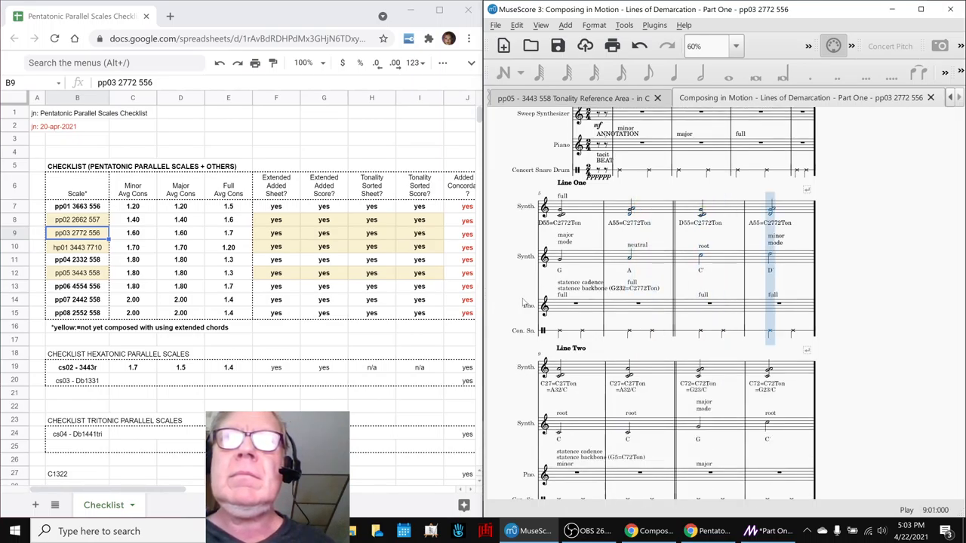
scroll(down, 3)
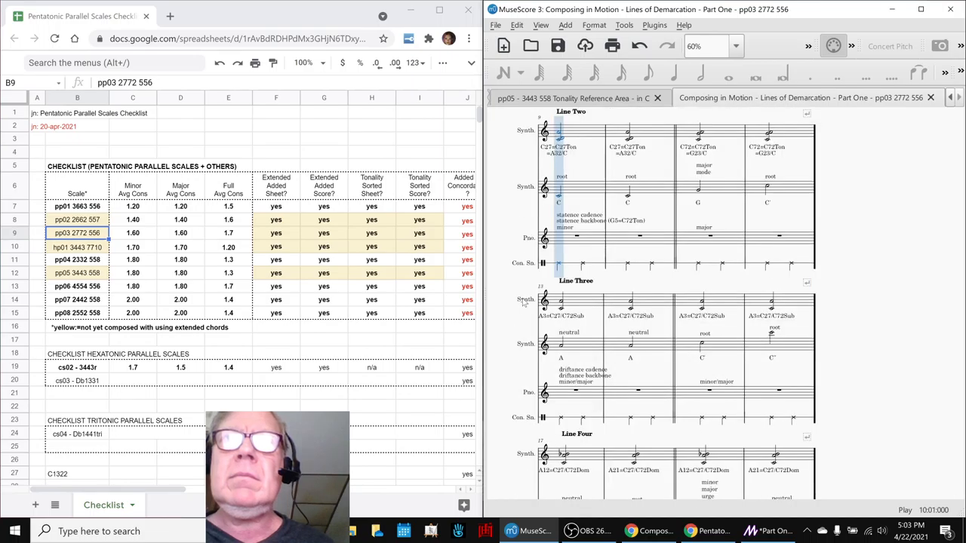
Click into the score at Line Two, stopping playback with the napkin notes alongside
click(623, 134)
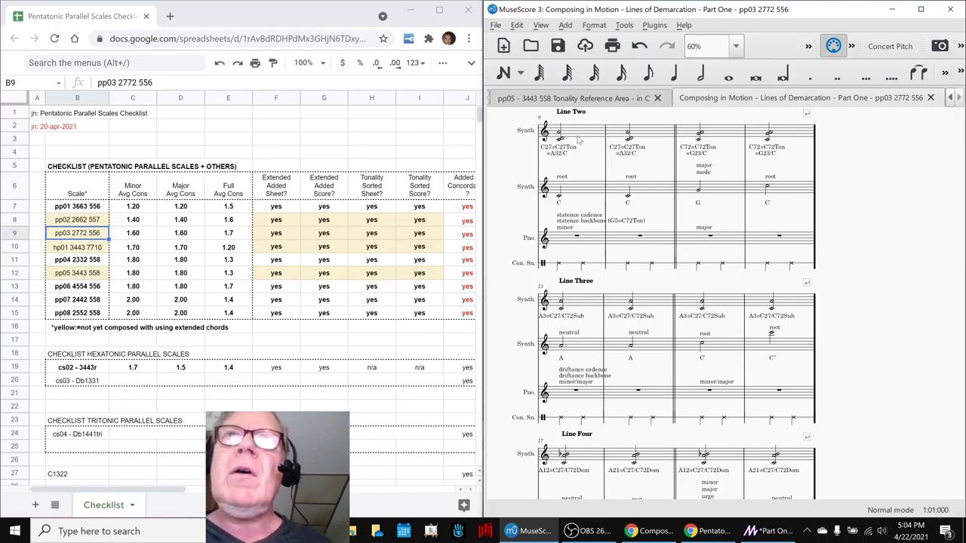
mouse_move(583, 194)
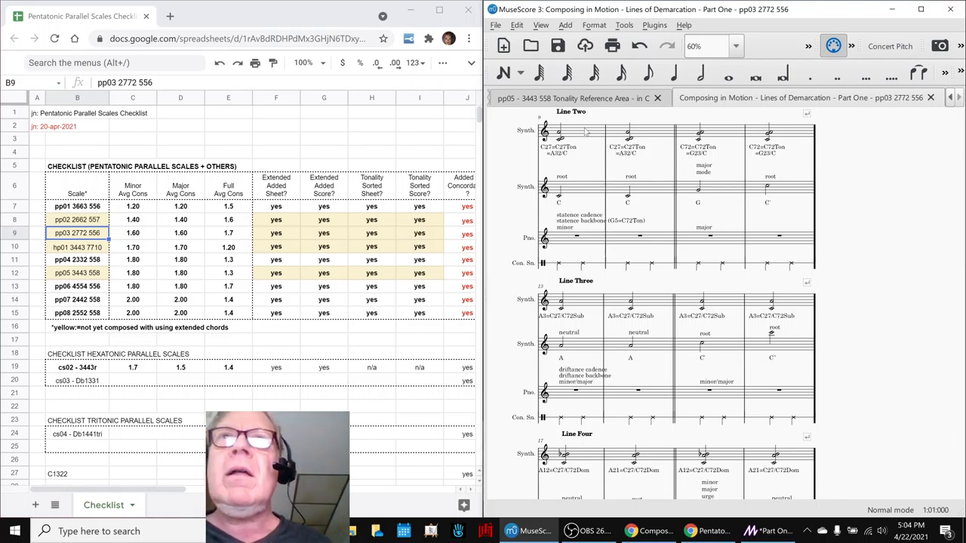
click(571, 132)
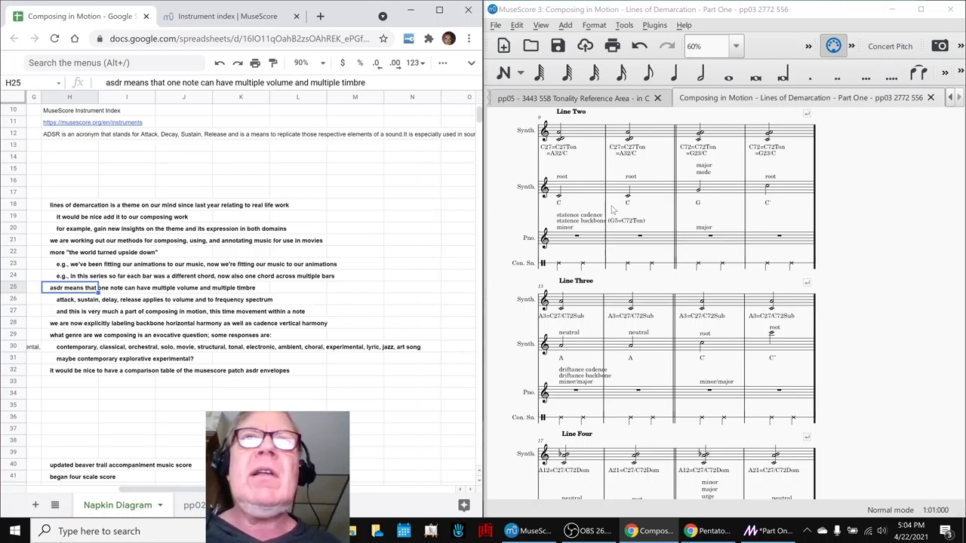
mouse_move(577, 200)
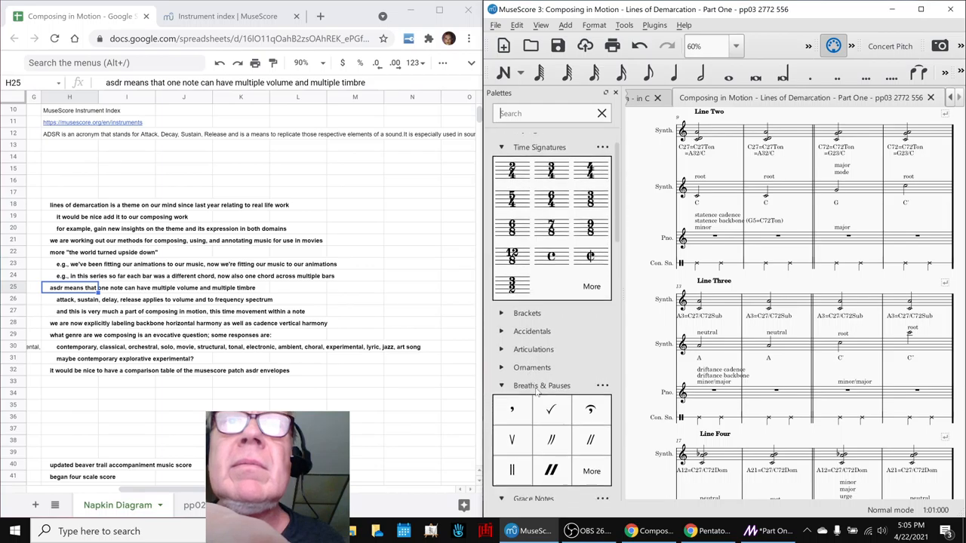
Scroll the Palettes panel, then hide the symbol palettes
scroll(down, 3)
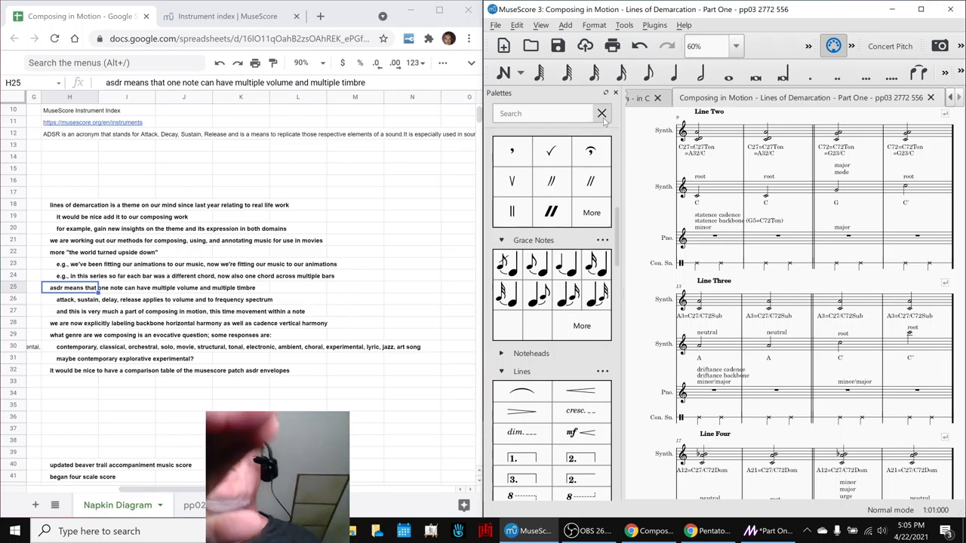
click(601, 113)
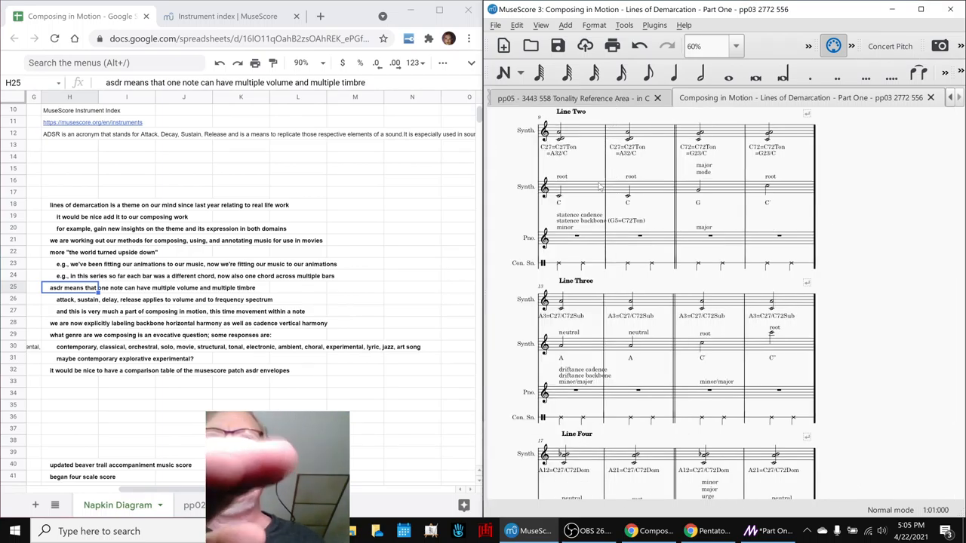
Select the C note in Line Two's second bar and scroll down to Lines Three and Four
click(558, 189)
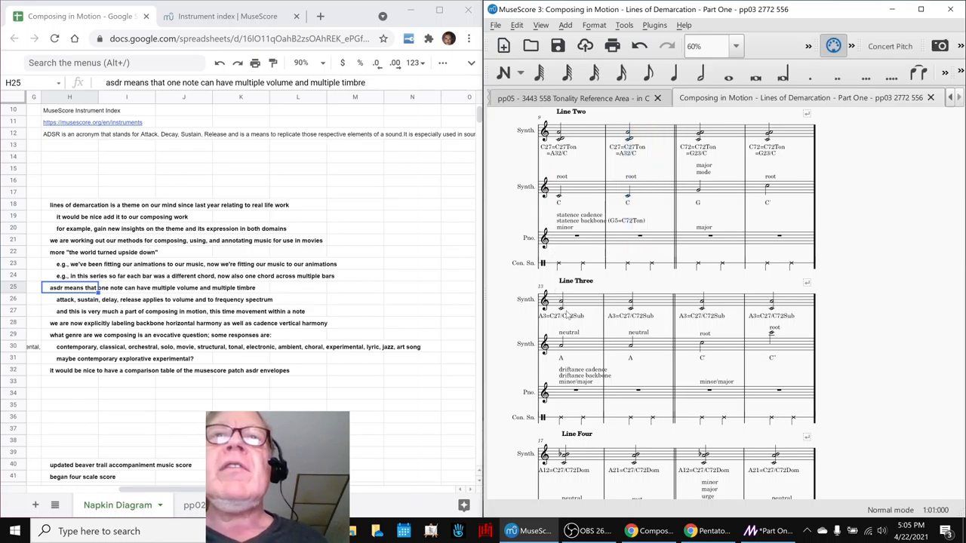
scroll(down, 3)
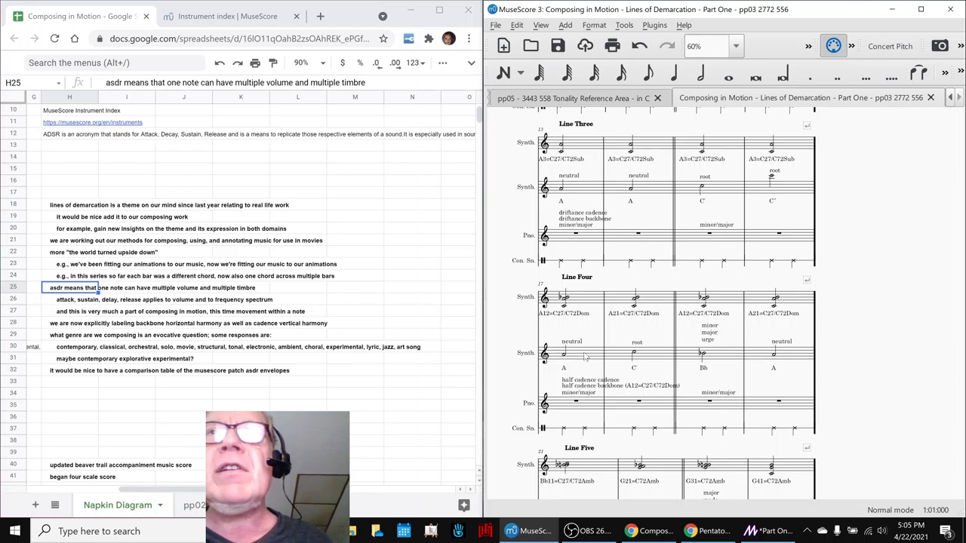
click(571, 353)
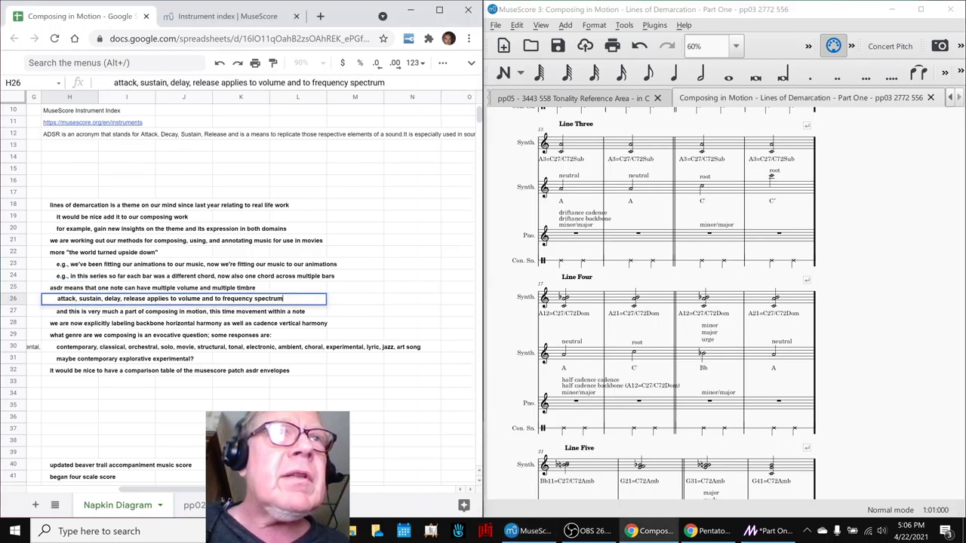
Make 'volume' and 'frequency spectrum' red in the ASDR note, then check the Part One notes
double_click(187, 298)
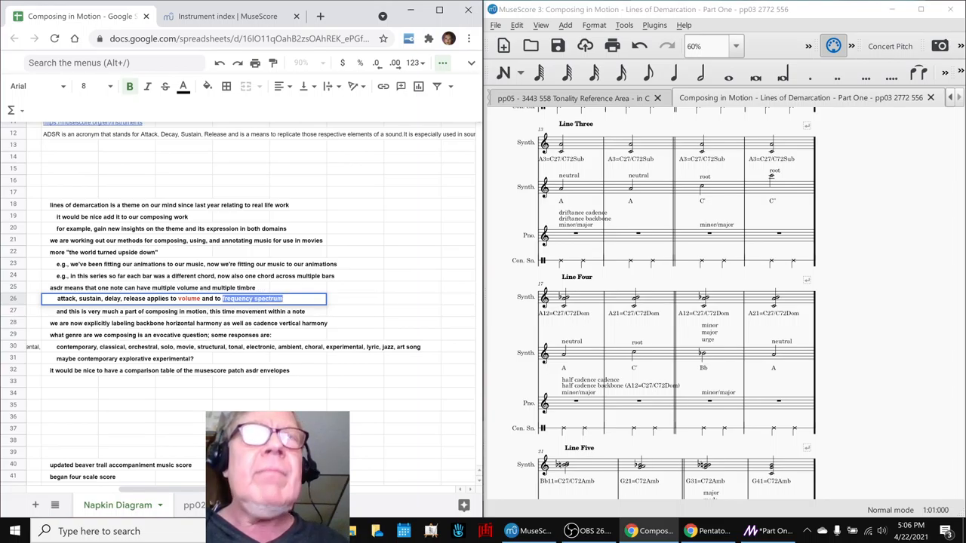
click(182, 86)
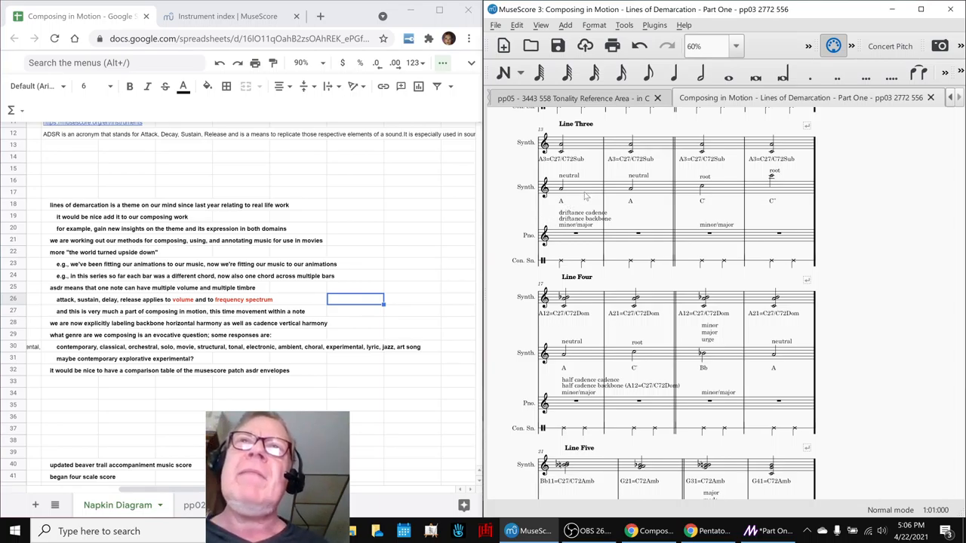
mouse_move(510, 215)
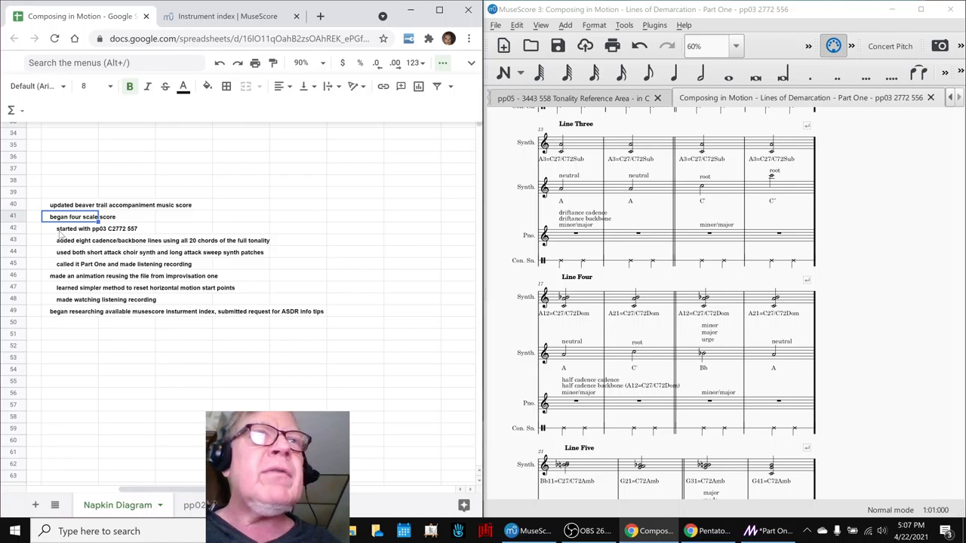
click(90, 227)
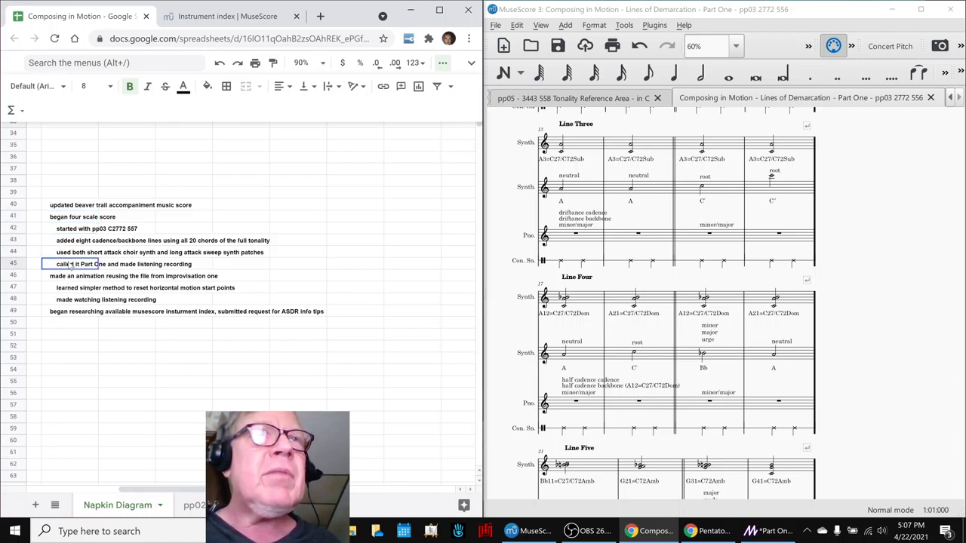
click(83, 276)
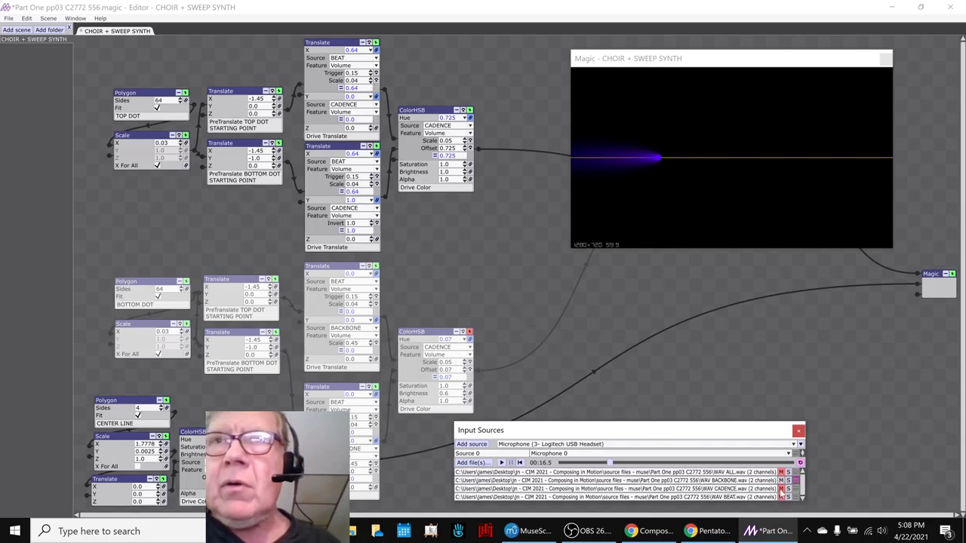
mouse_move(720, 405)
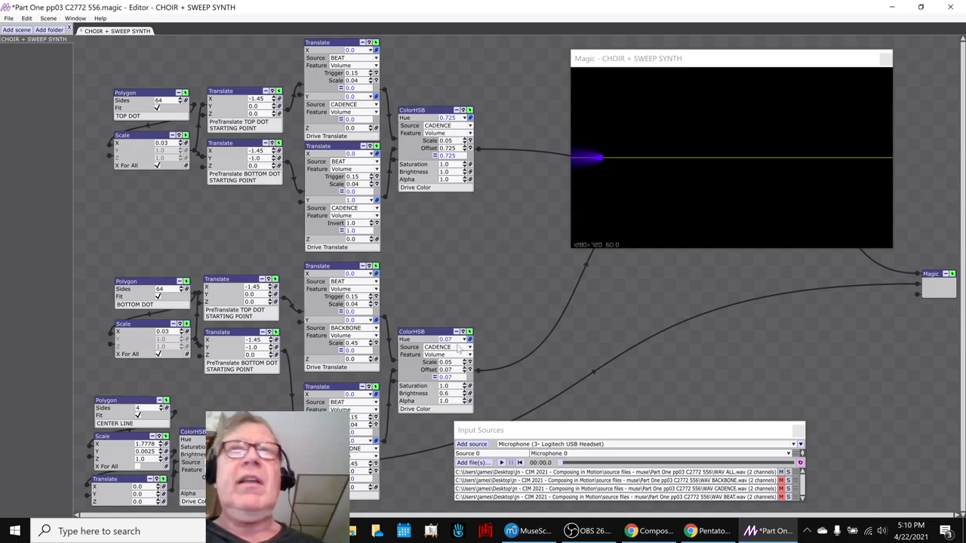
Enlarge the Magic animation preview window to watch the purple sweep
drag(627, 58, 444, 39)
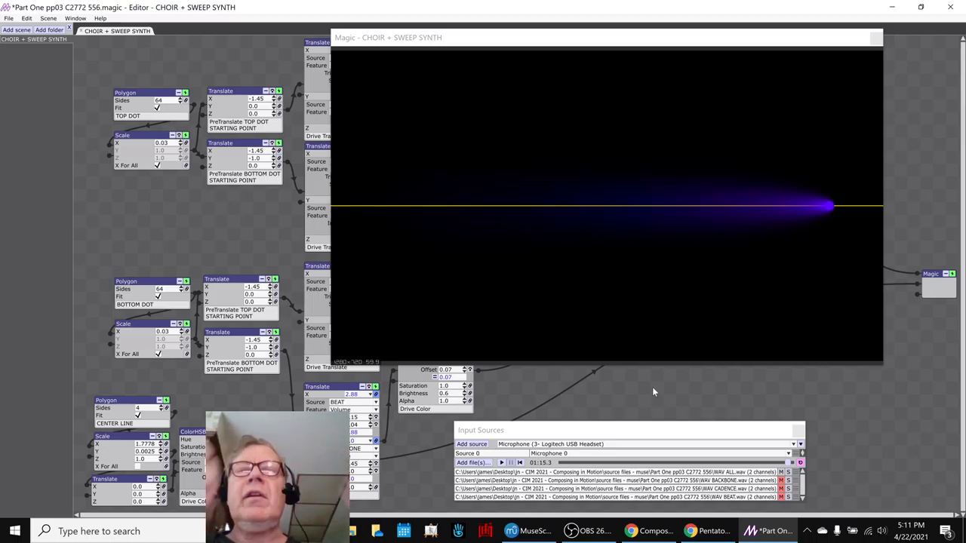
click(527, 531)
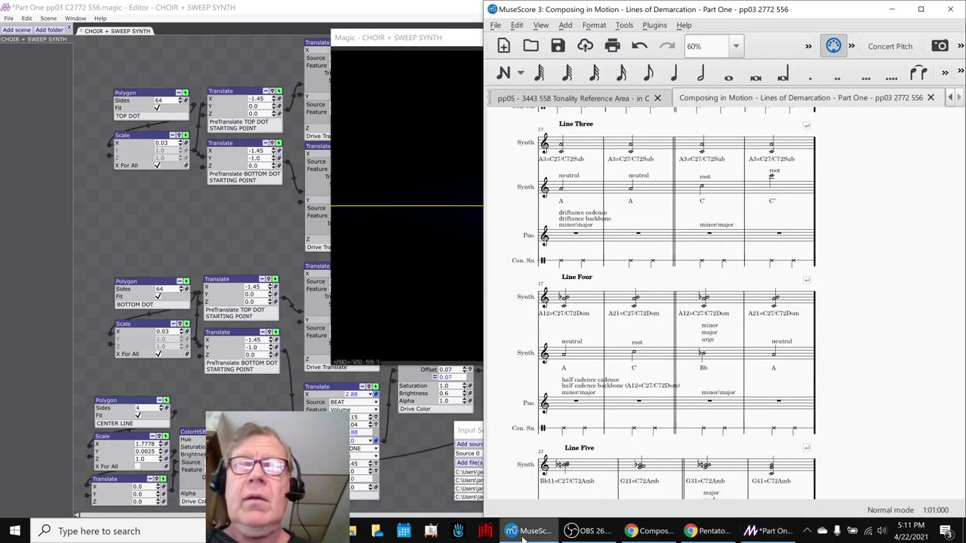
scroll(down, 3)
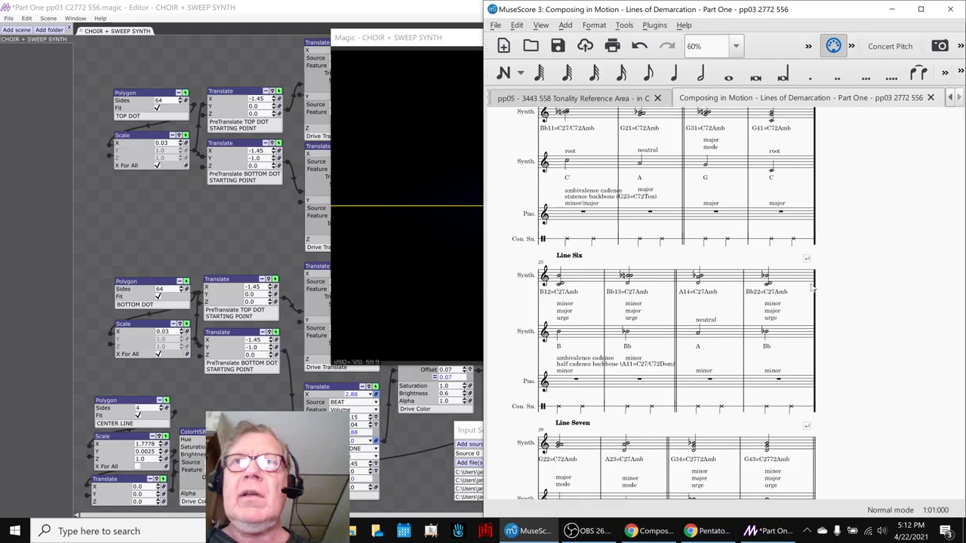
scroll(down, 3)
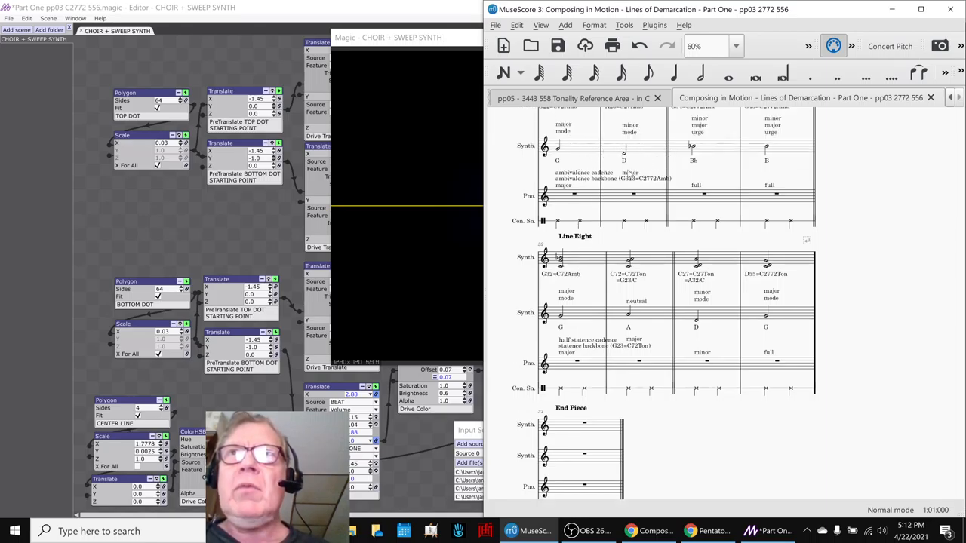
click(604, 179)
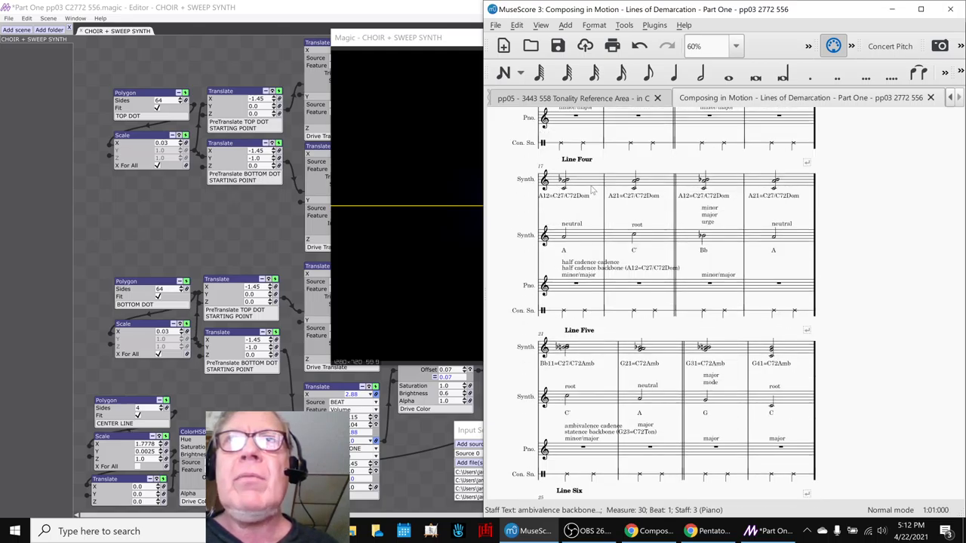
scroll(down, 3)
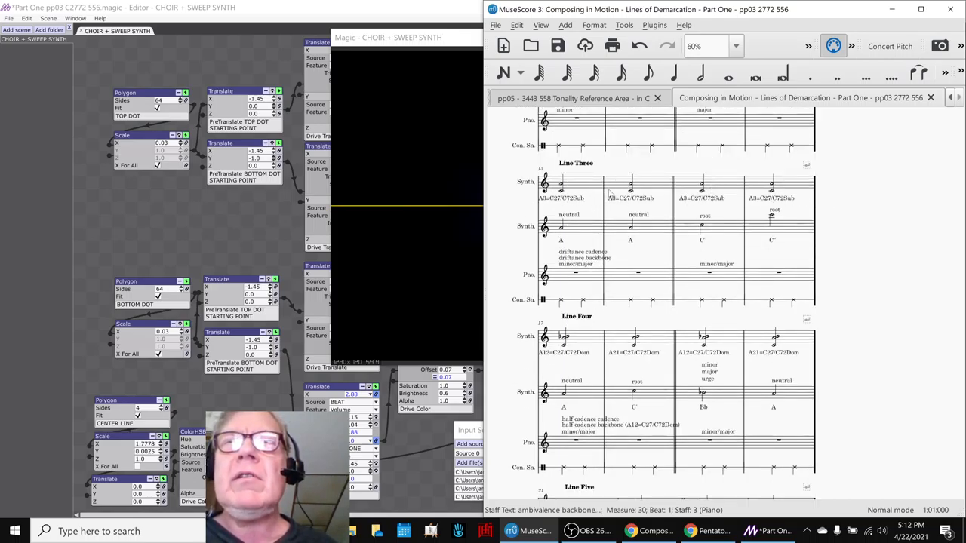
click(564, 226)
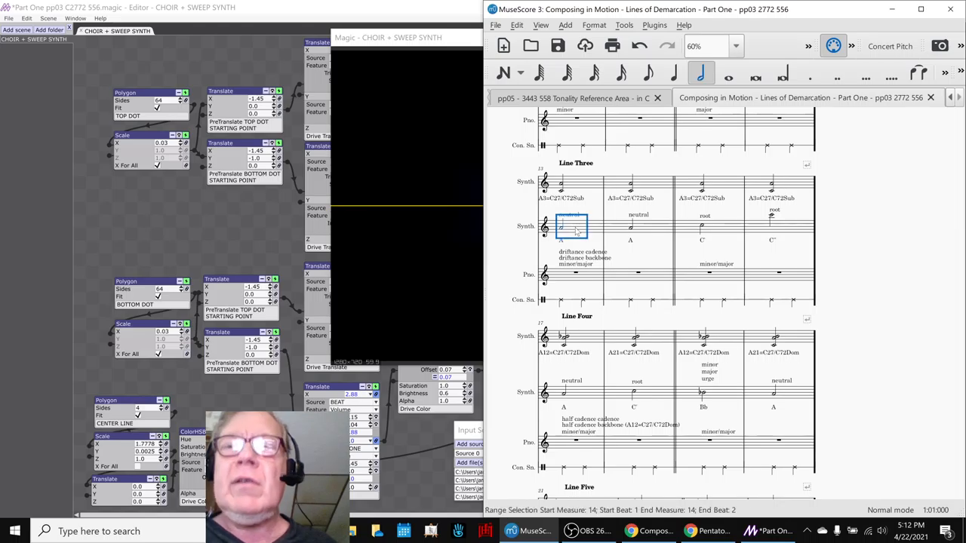
click(770, 227)
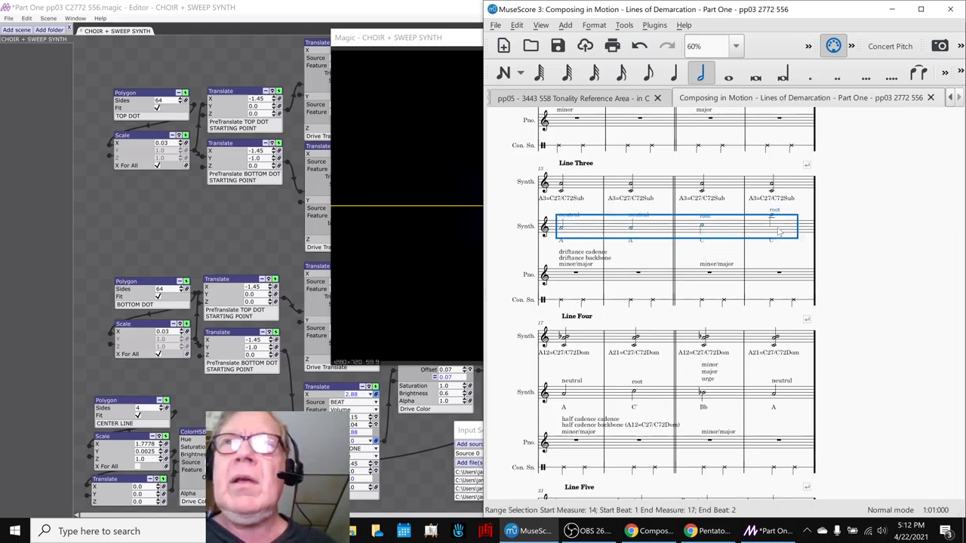
mouse_move(727, 251)
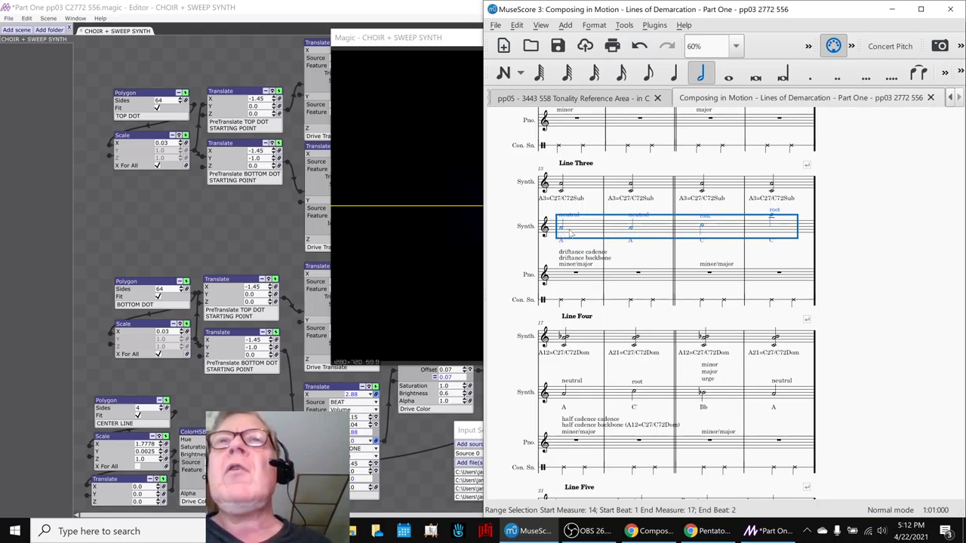
click(555, 229)
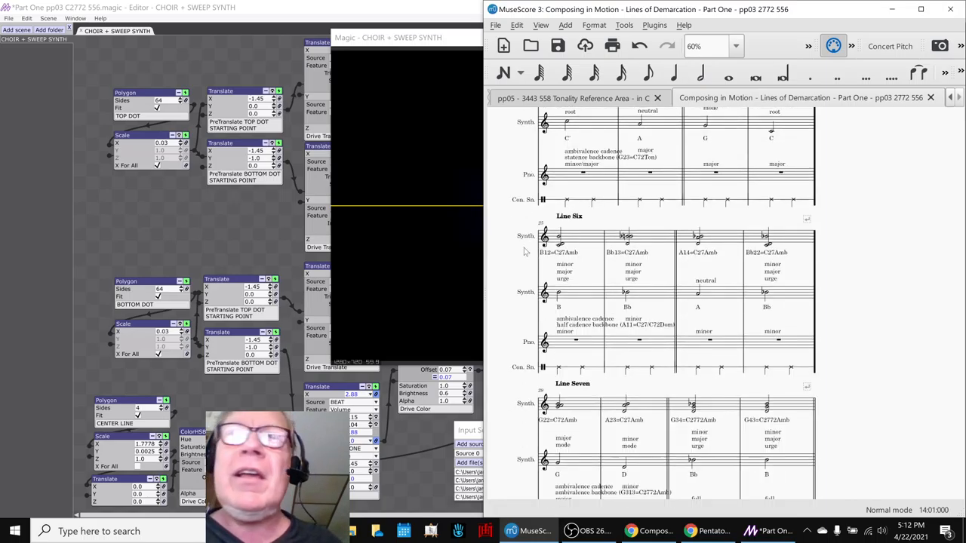
scroll(down, 3)
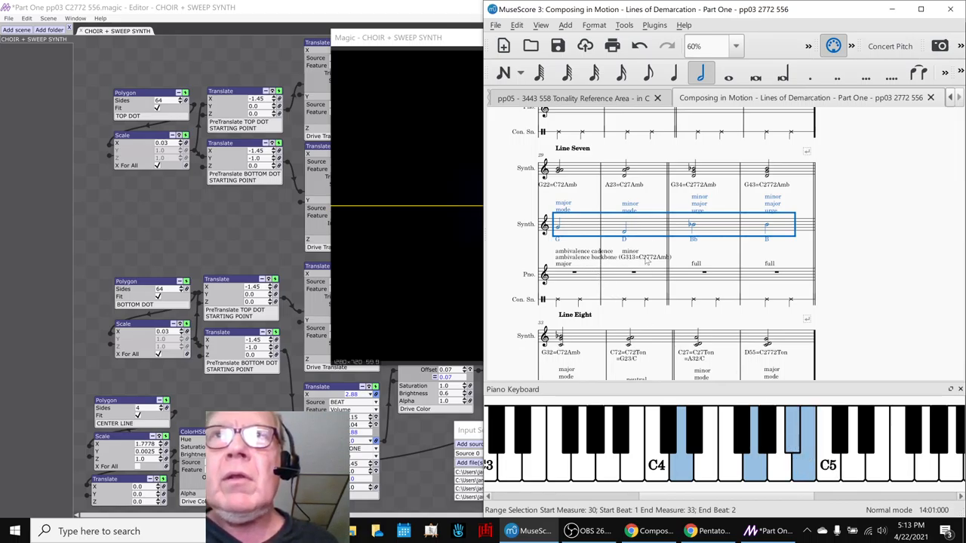
scroll(down, 3)
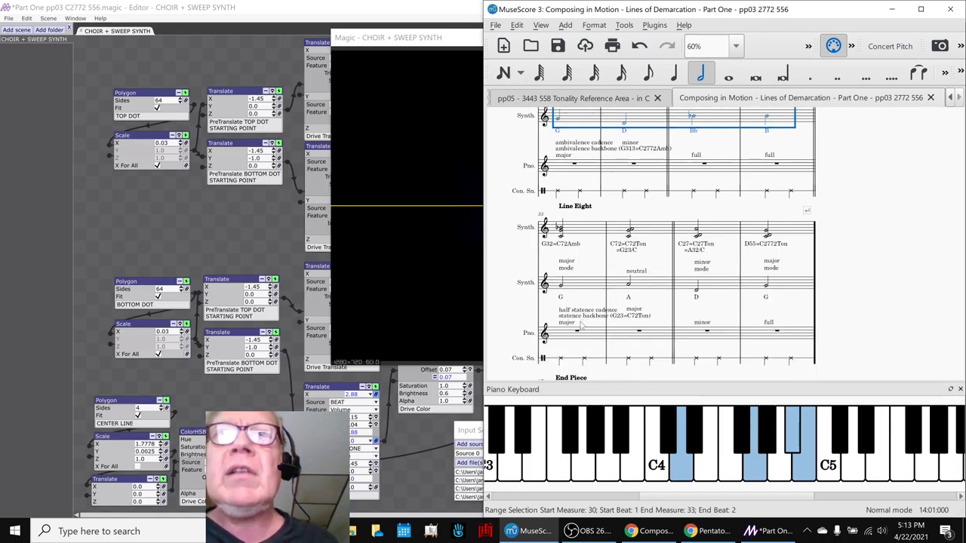
mouse_move(879, 332)
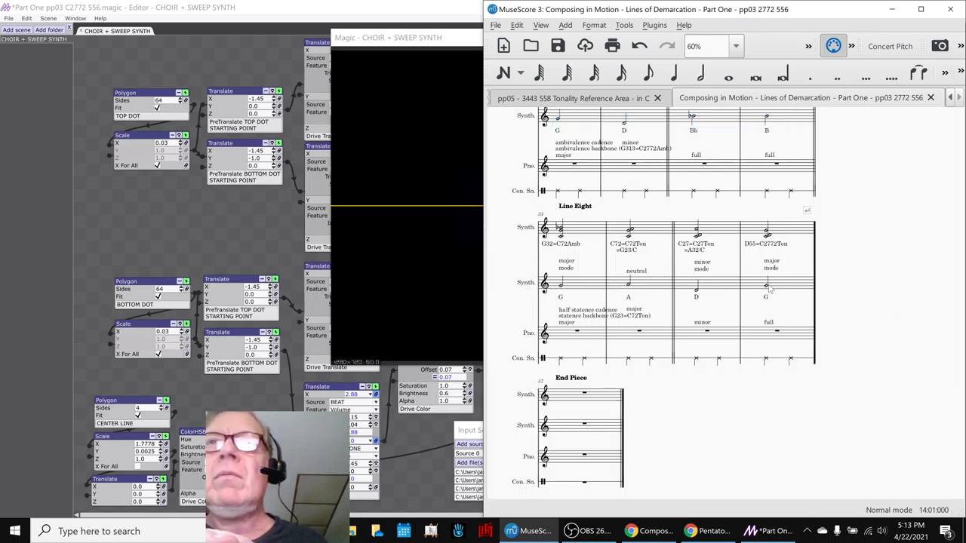
mouse_move(749, 294)
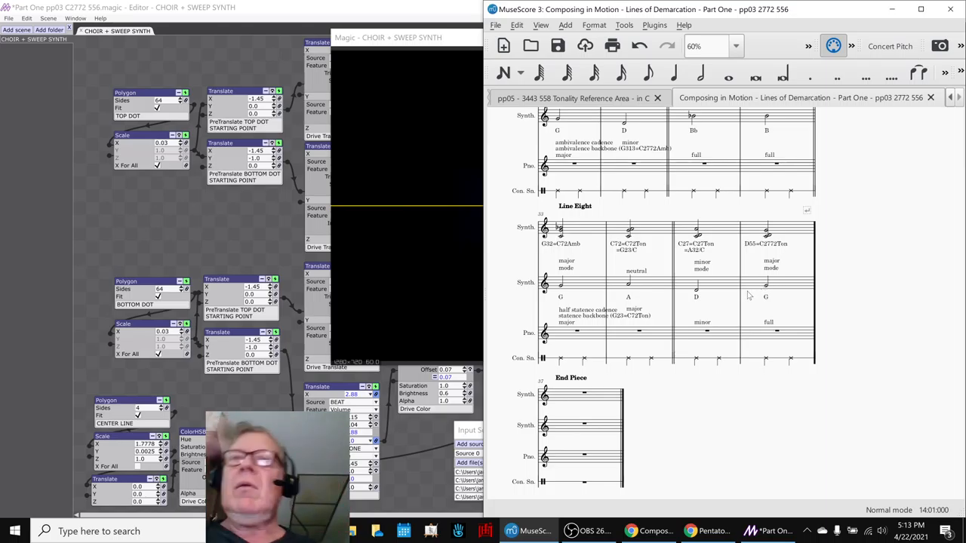
mouse_move(583, 260)
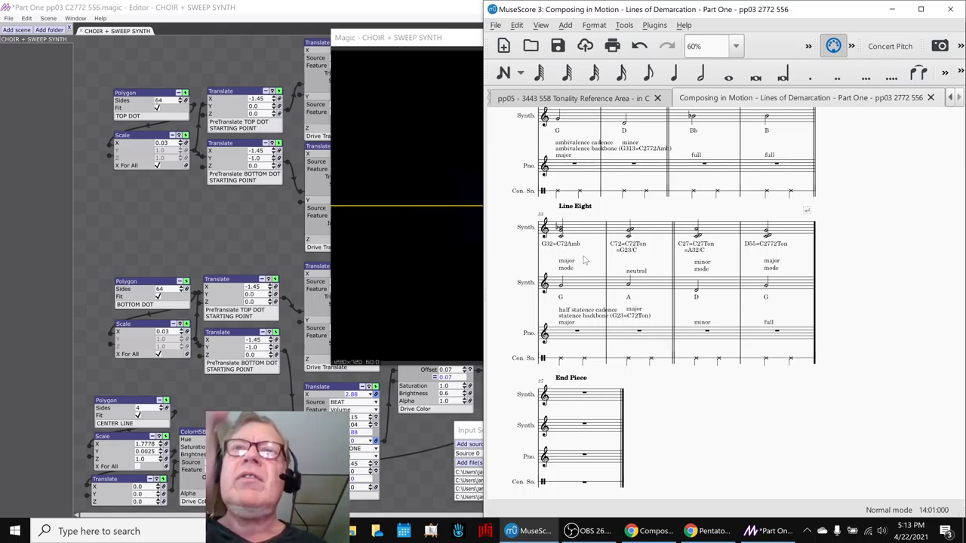
mouse_move(874, 271)
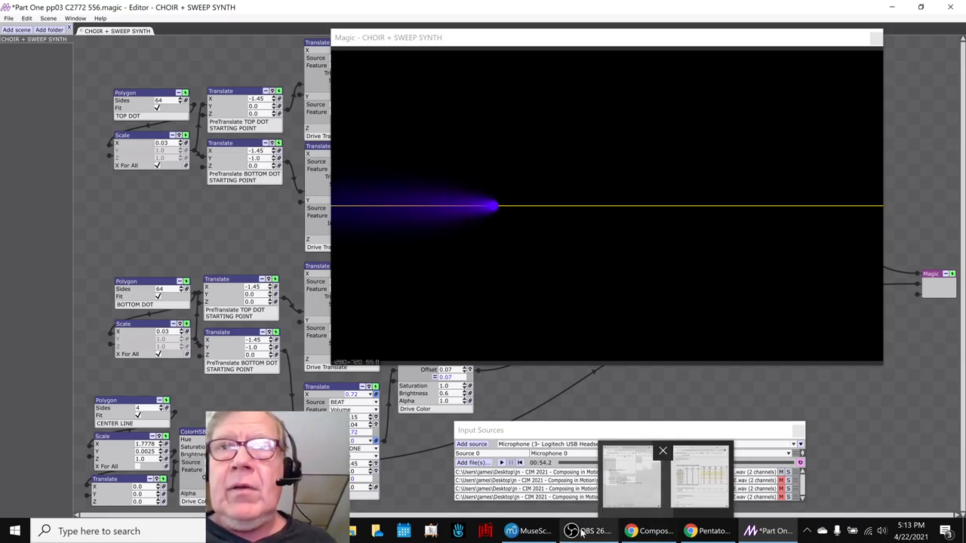
Review the Ideas Next Time items down to the second Acknowledgements entry
click(652, 531)
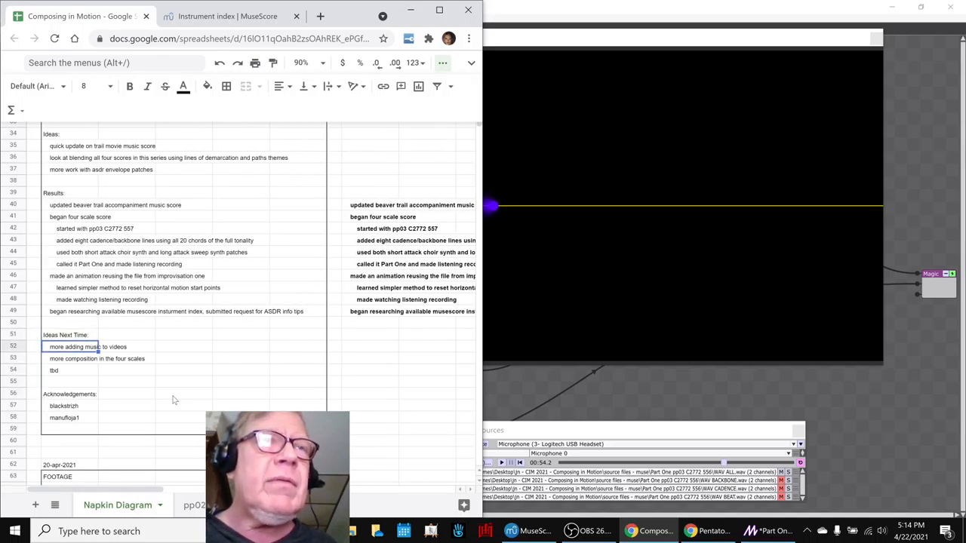
click(72, 359)
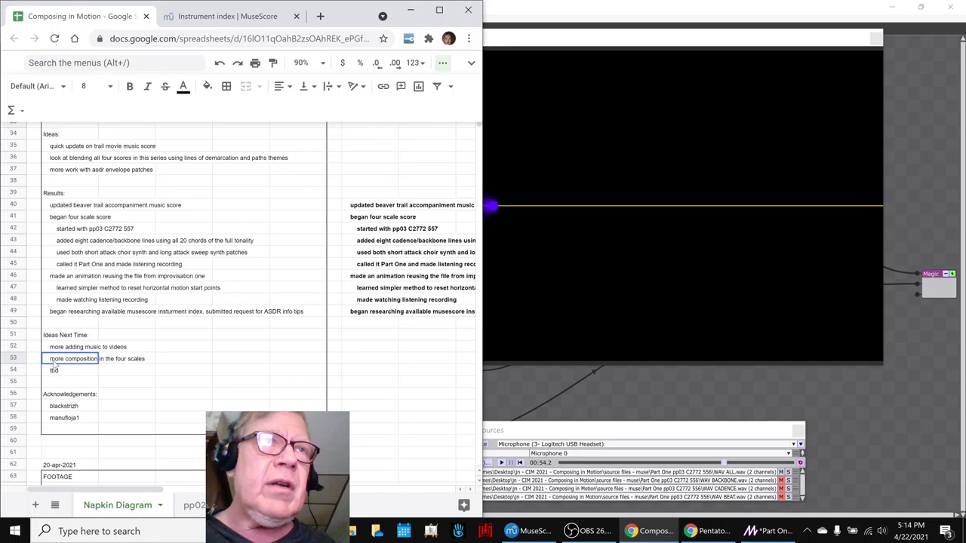
click(68, 381)
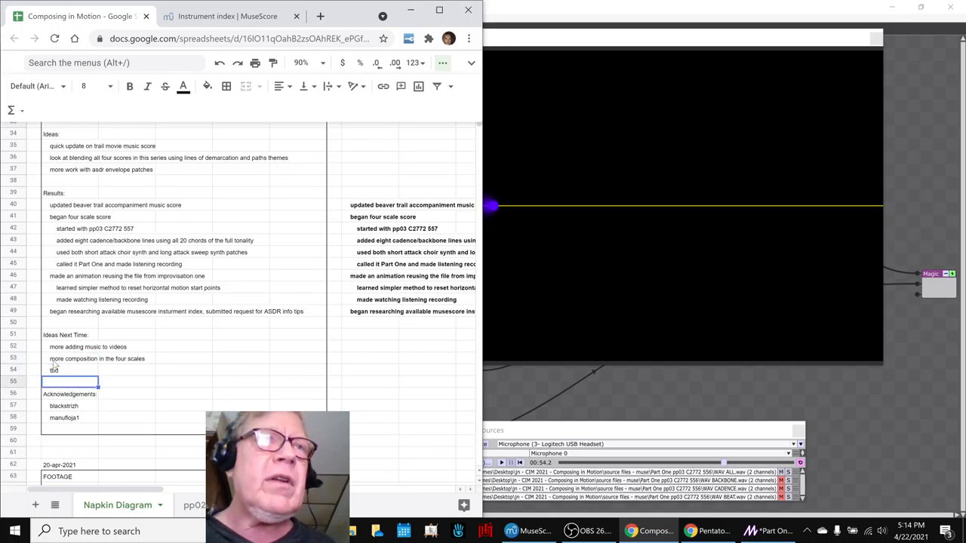
click(68, 359)
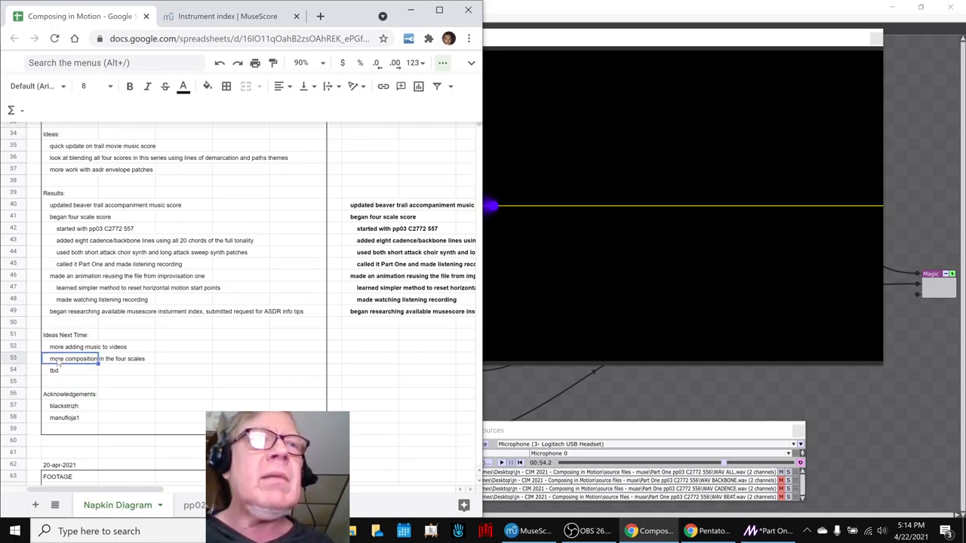
click(67, 370)
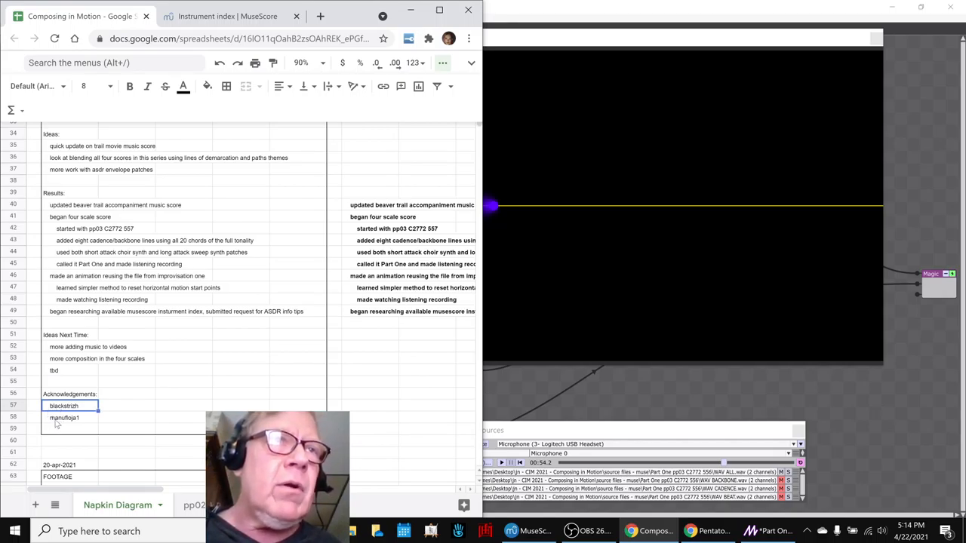
click(64, 418)
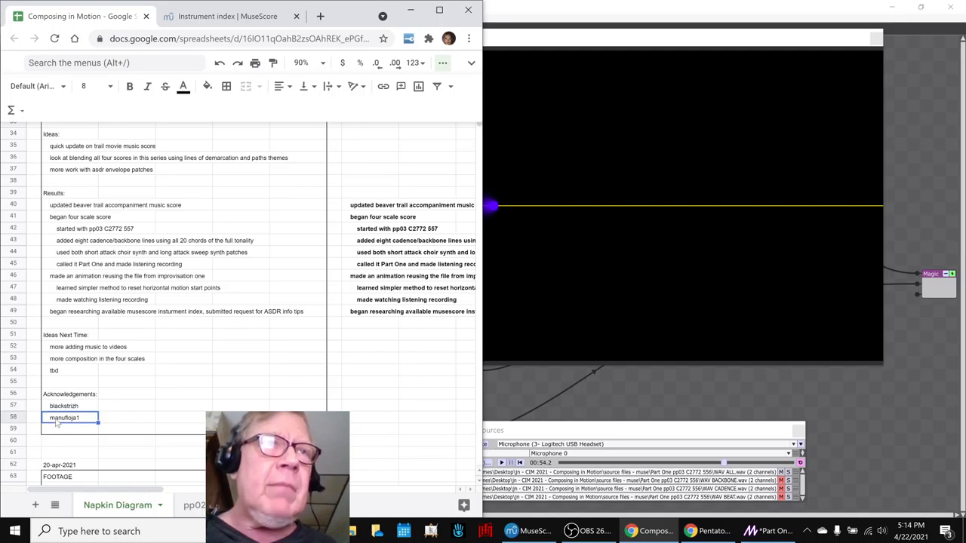